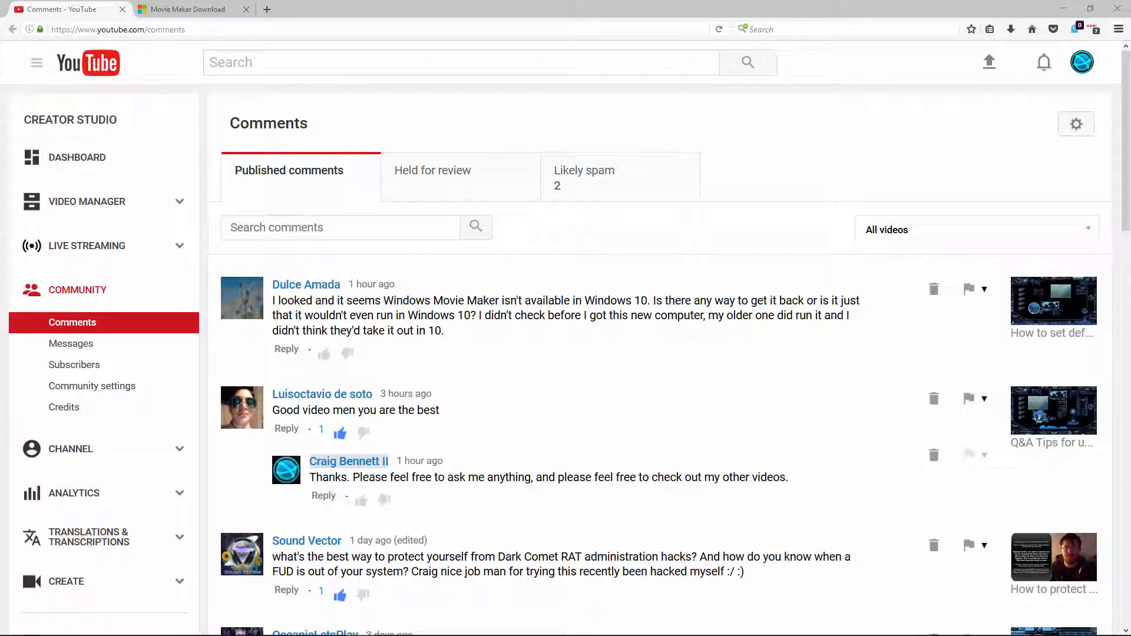
pyautogui.moveTo(466, 291)
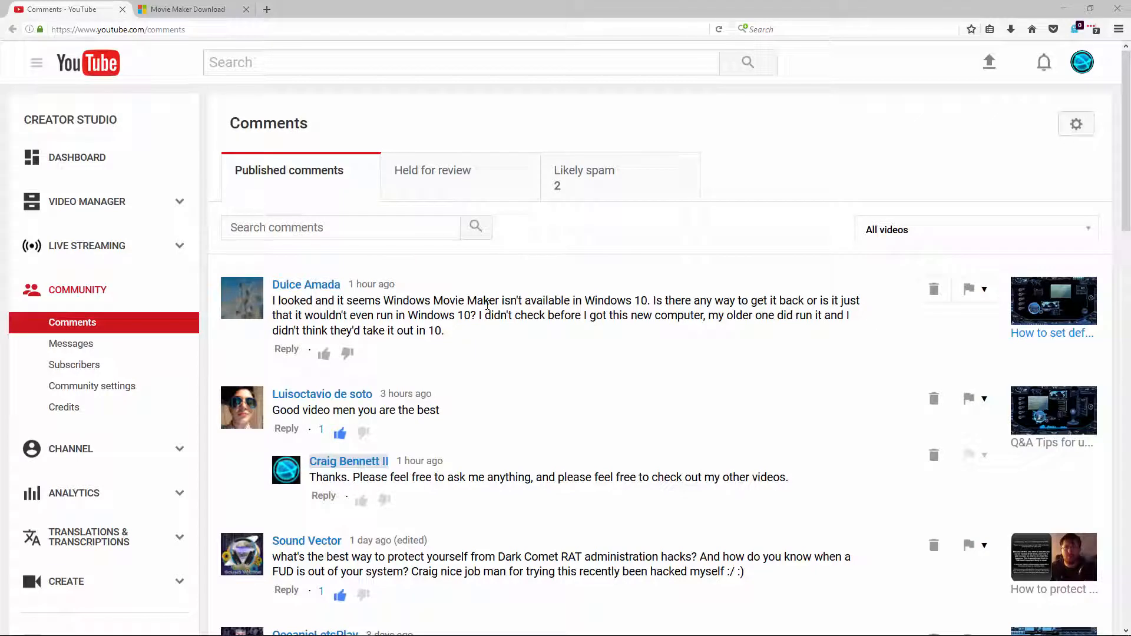
pyautogui.moveTo(482, 358)
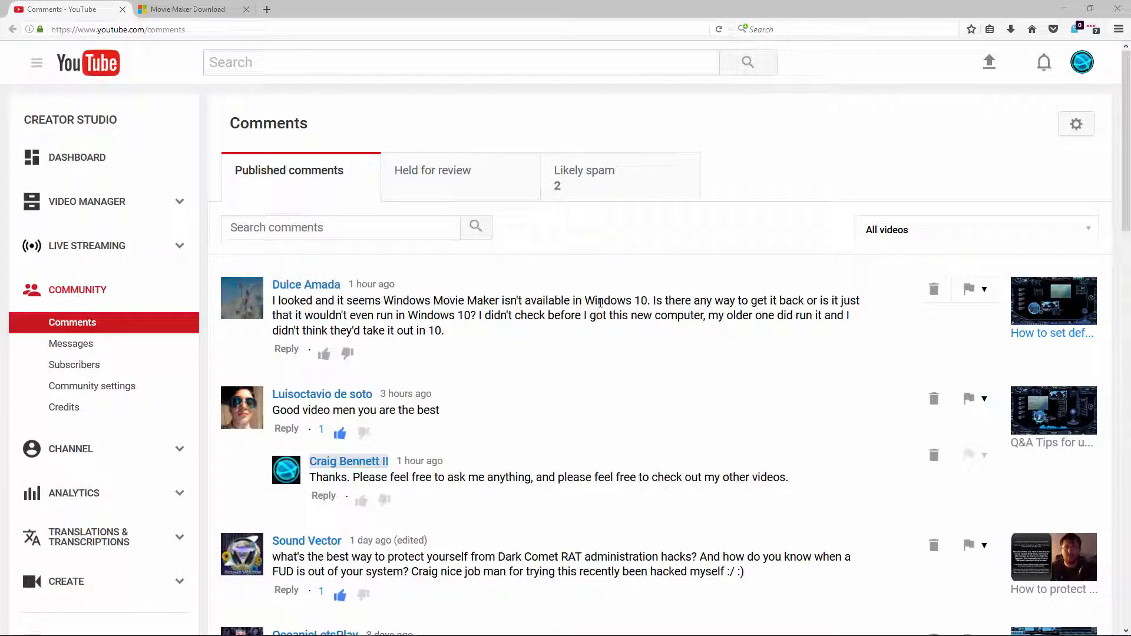
pyautogui.moveTo(382, 306)
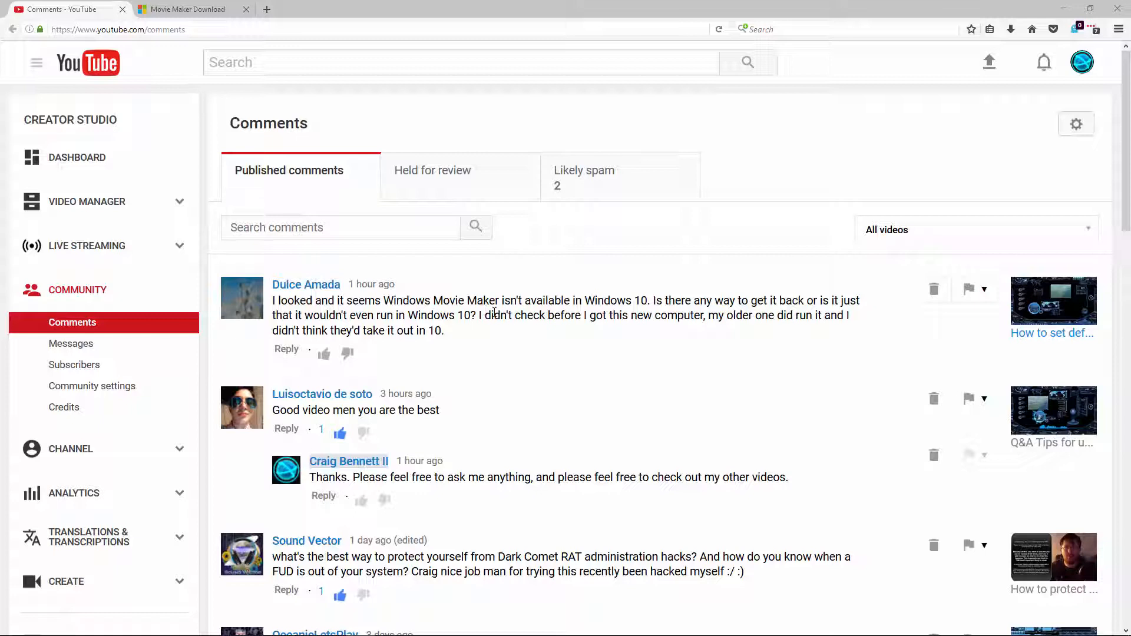
pyautogui.moveTo(514, 467)
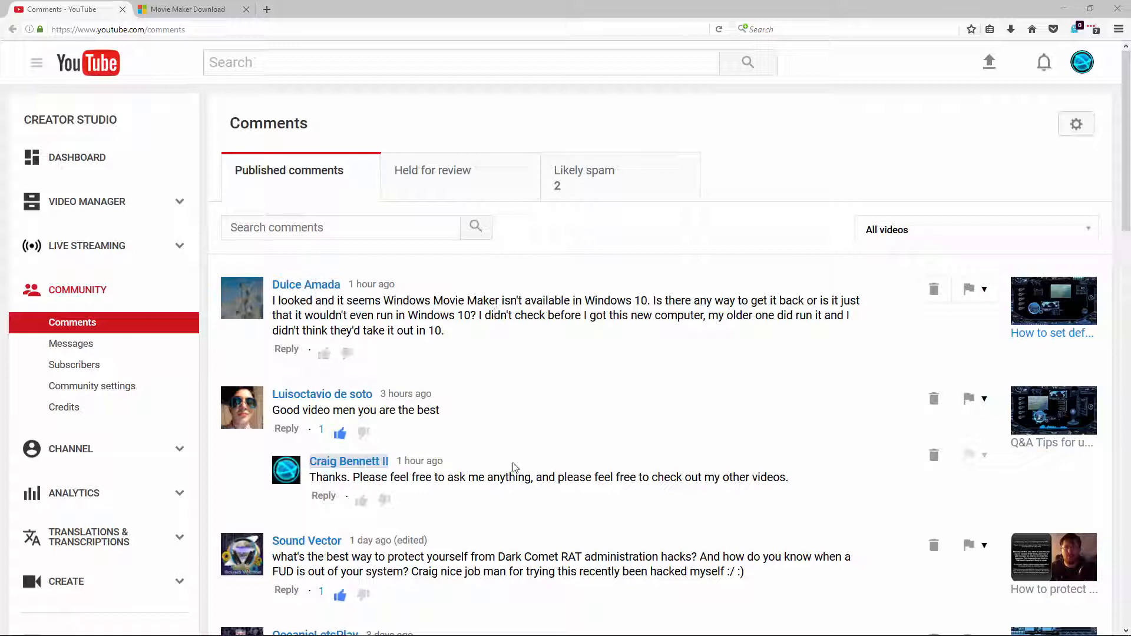
pyautogui.moveTo(425, 344)
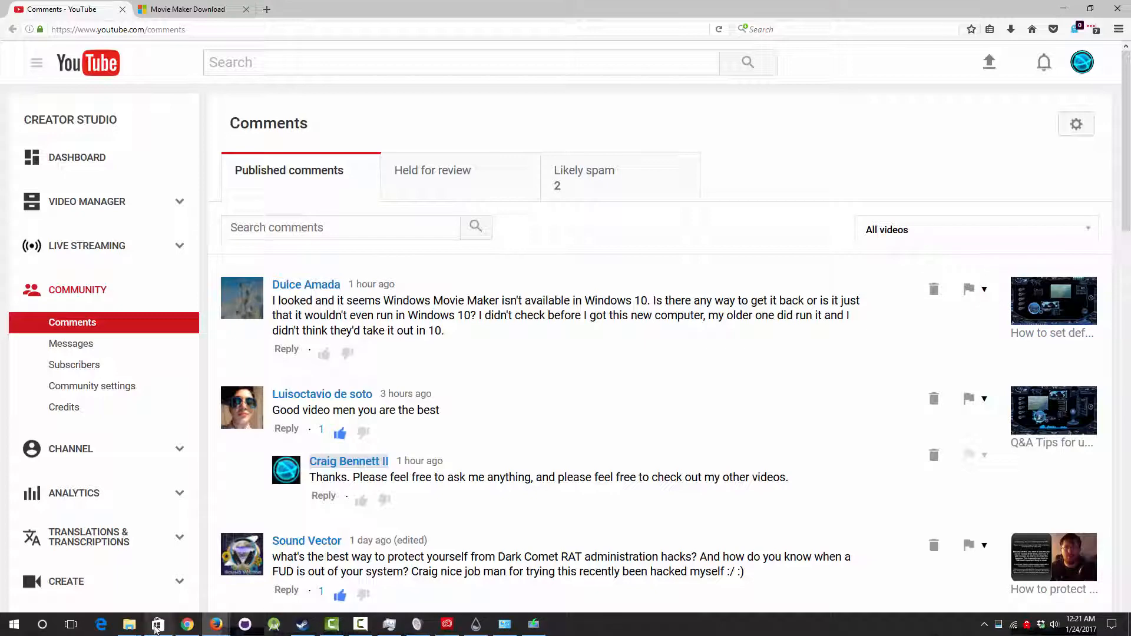
# View the Get Movie Maker download page with its version table by operating system.
pyautogui.click(158, 624)
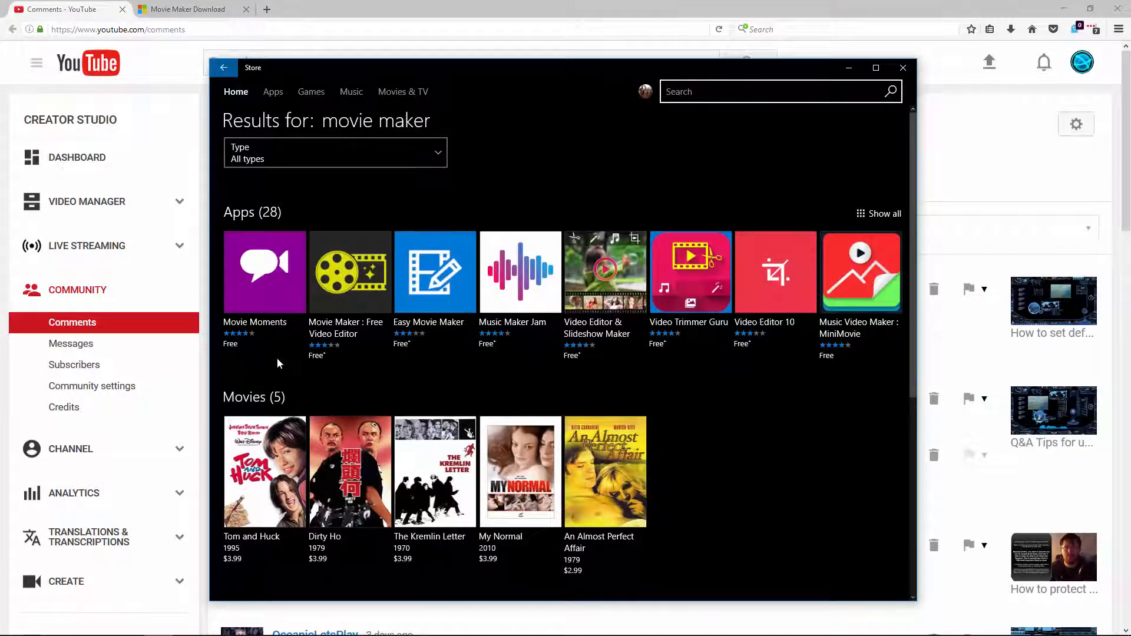
pyautogui.moveTo(305, 300)
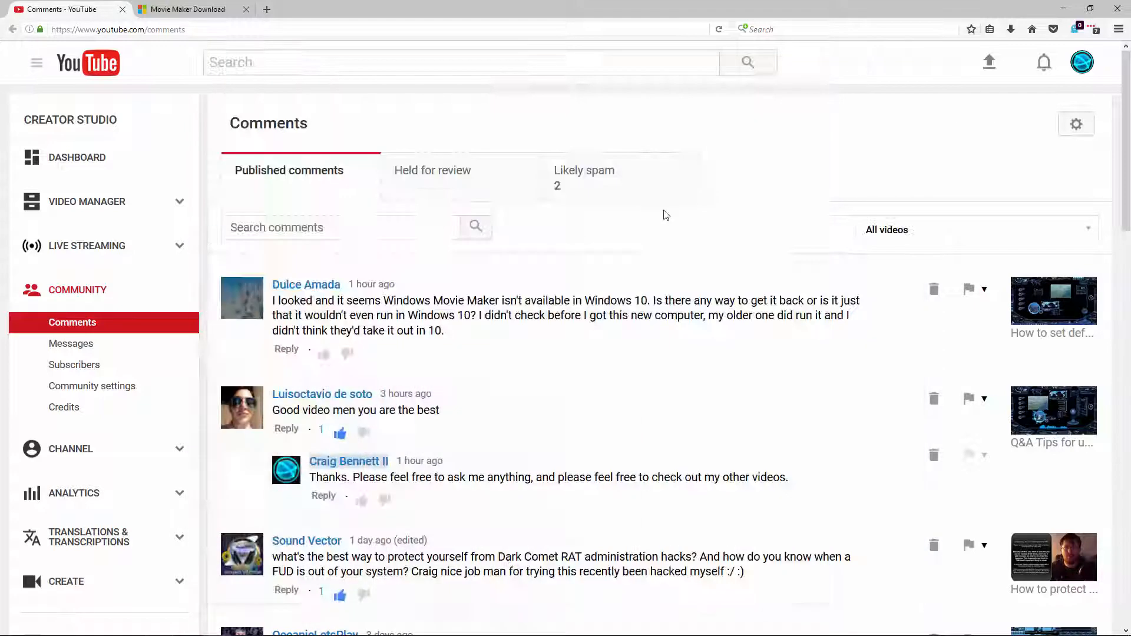
pyautogui.moveTo(400, 141)
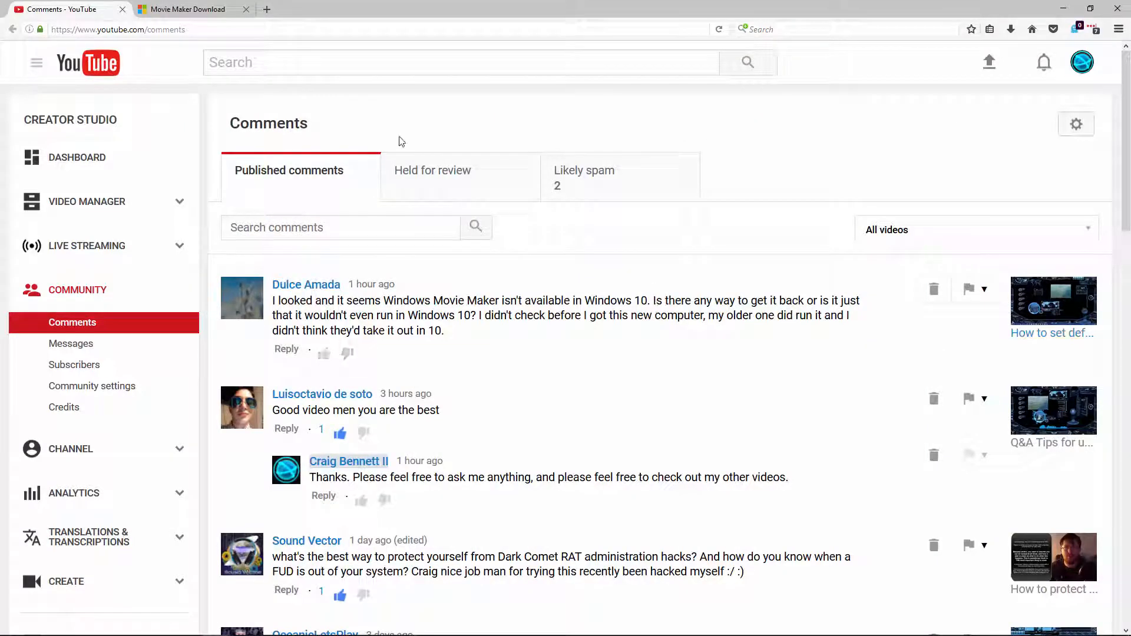
pyautogui.click(189, 8)
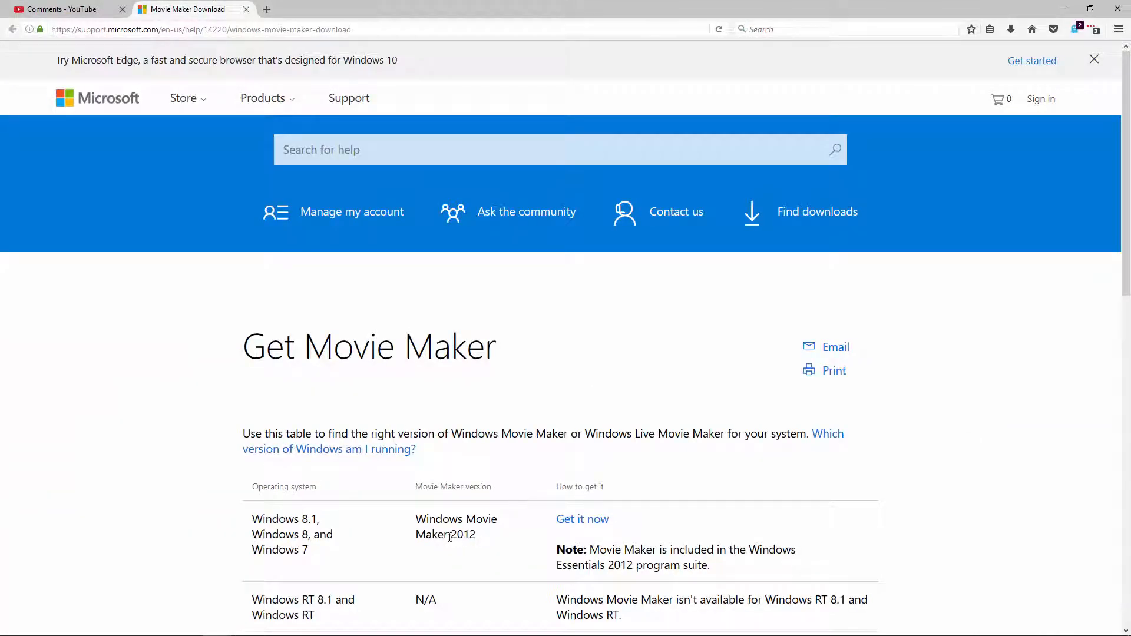
pyautogui.moveTo(396, 217)
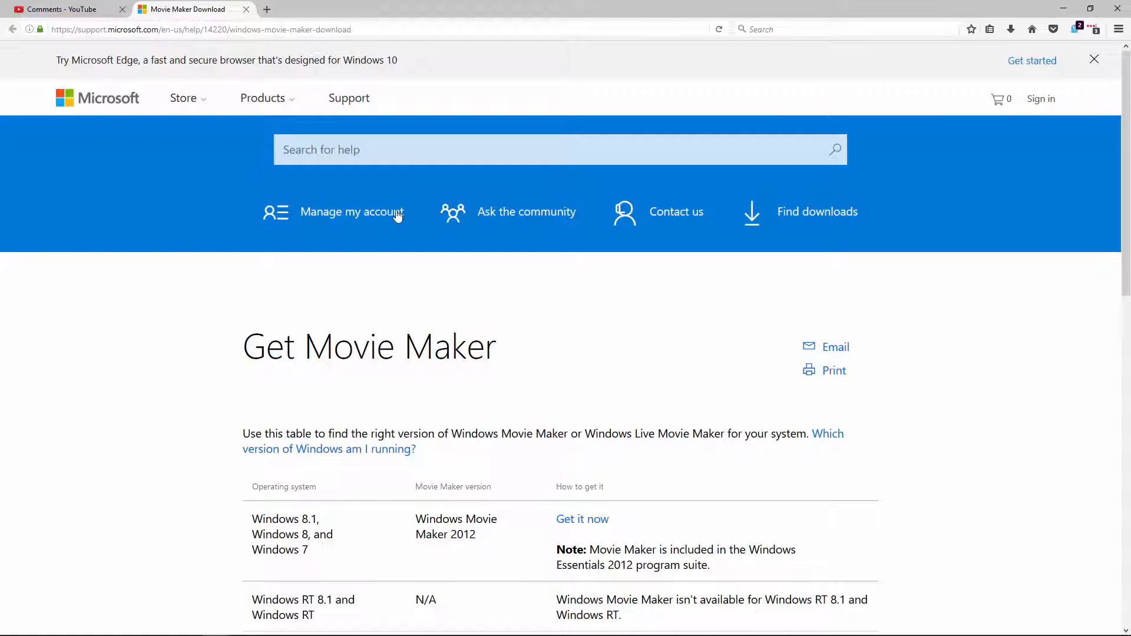
pyautogui.moveTo(582, 519)
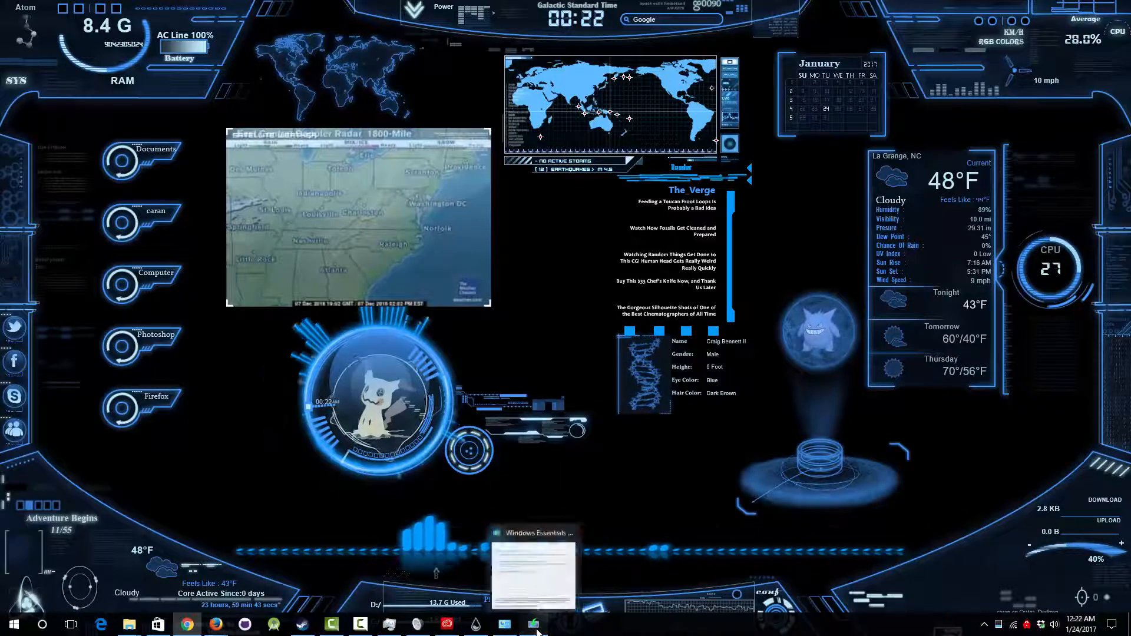
# Bring up the Windows Essentials installer and choose individual programs to install.
pyautogui.click(534, 574)
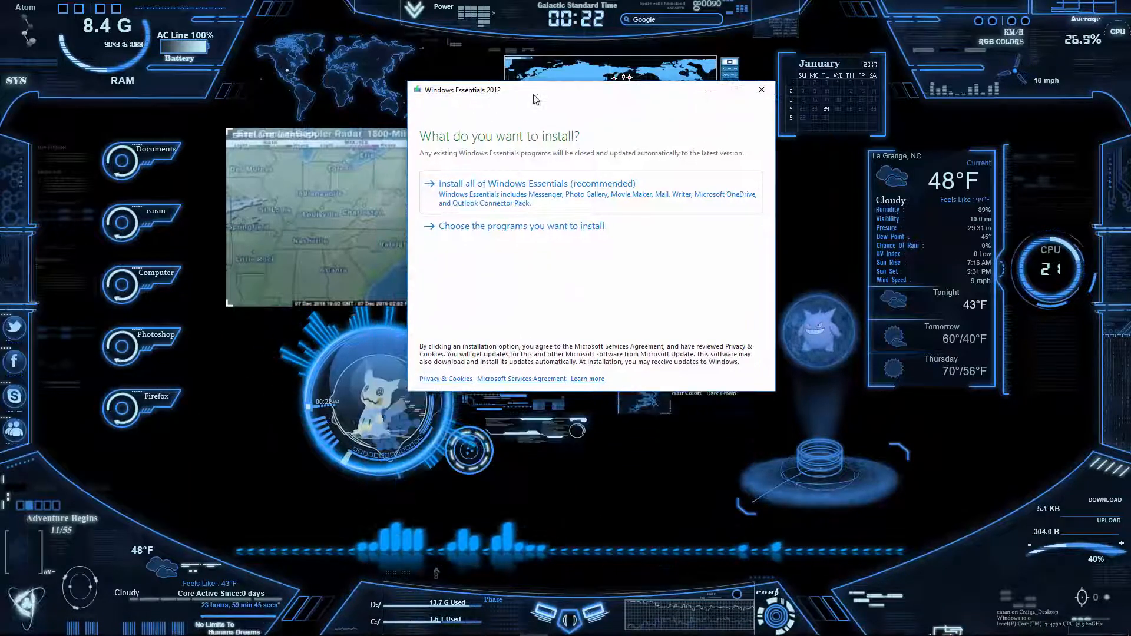
pyautogui.click(521, 226)
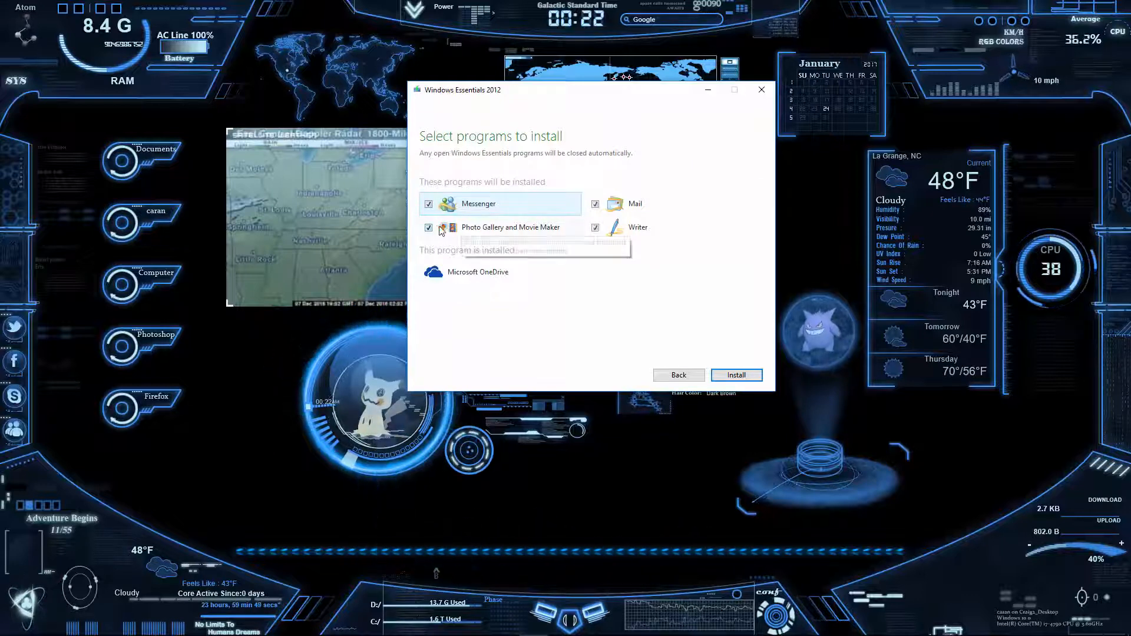
pyautogui.moveTo(566, 244)
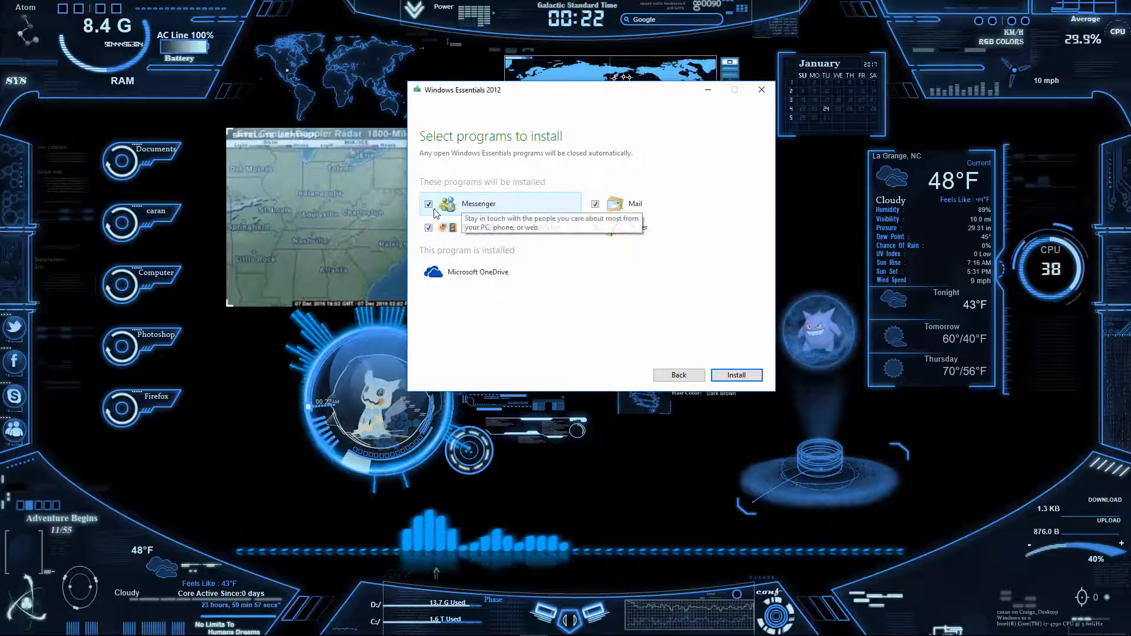
# Untick Messenger, Mail and Writer, keeping Photo Gallery and Movie Maker selected.
pyautogui.click(428, 203)
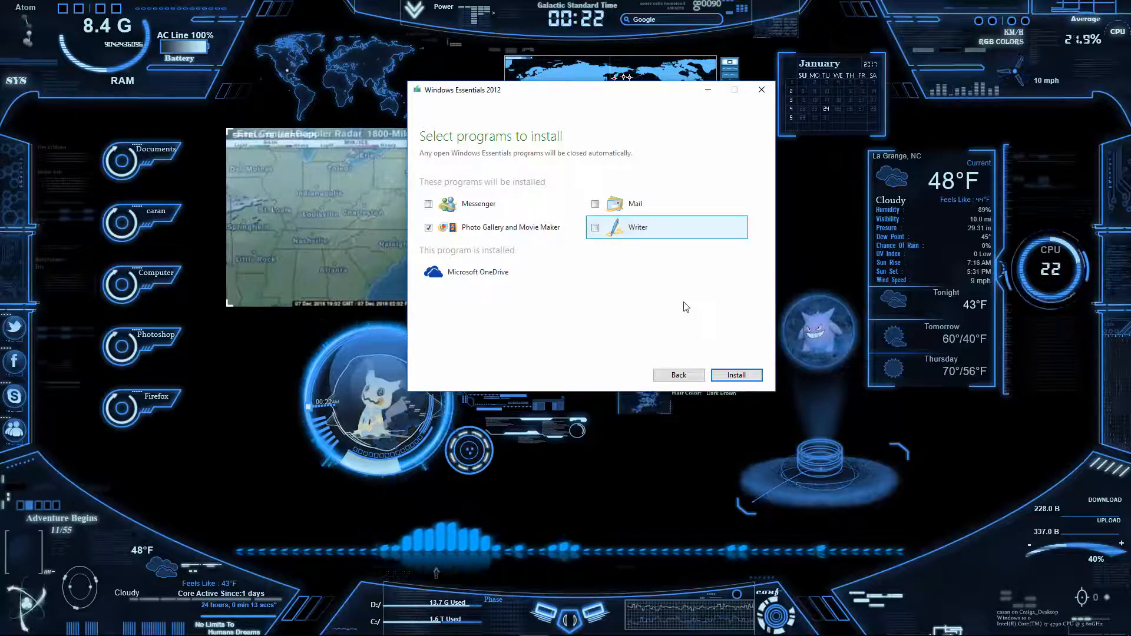
pyautogui.moveTo(642, 245)
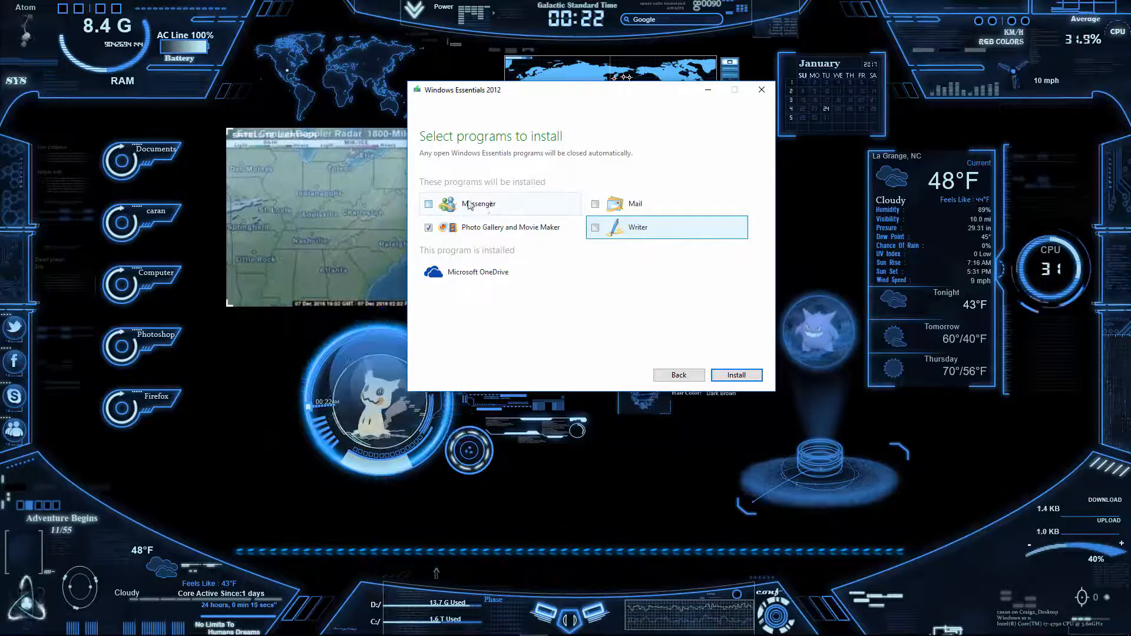
pyautogui.moveTo(478, 203)
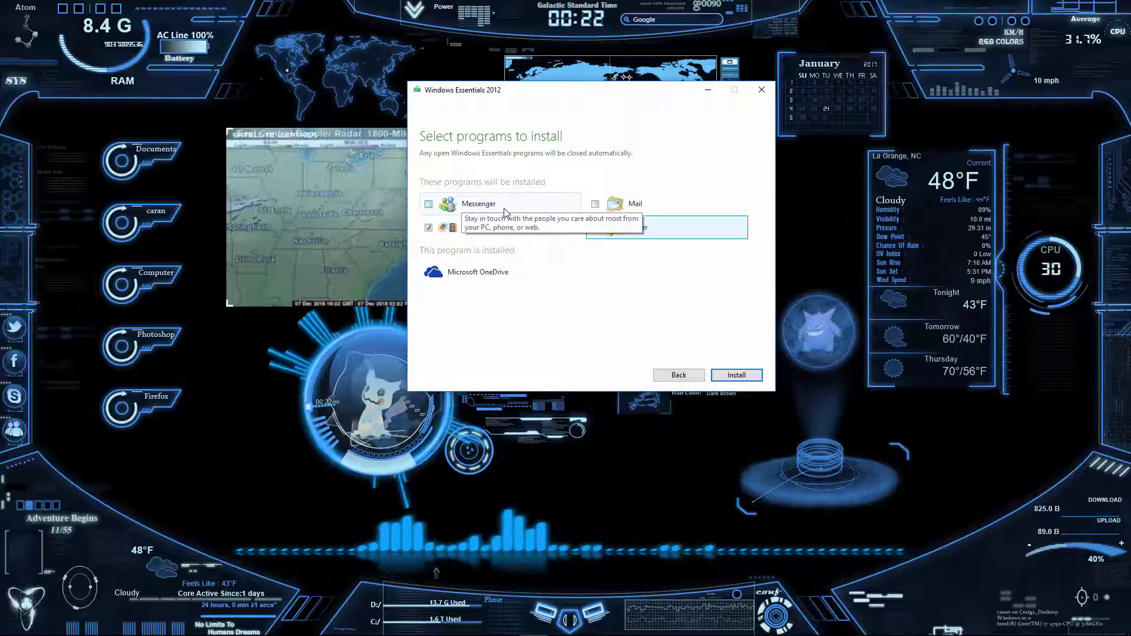
pyautogui.moveTo(660, 205)
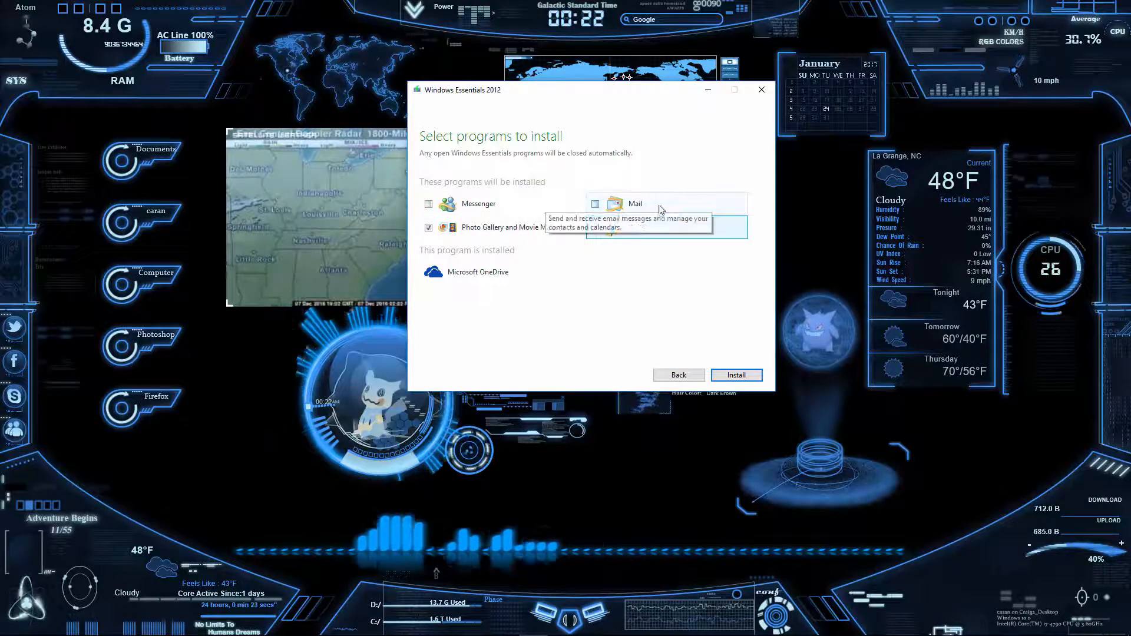
pyautogui.click(13, 624)
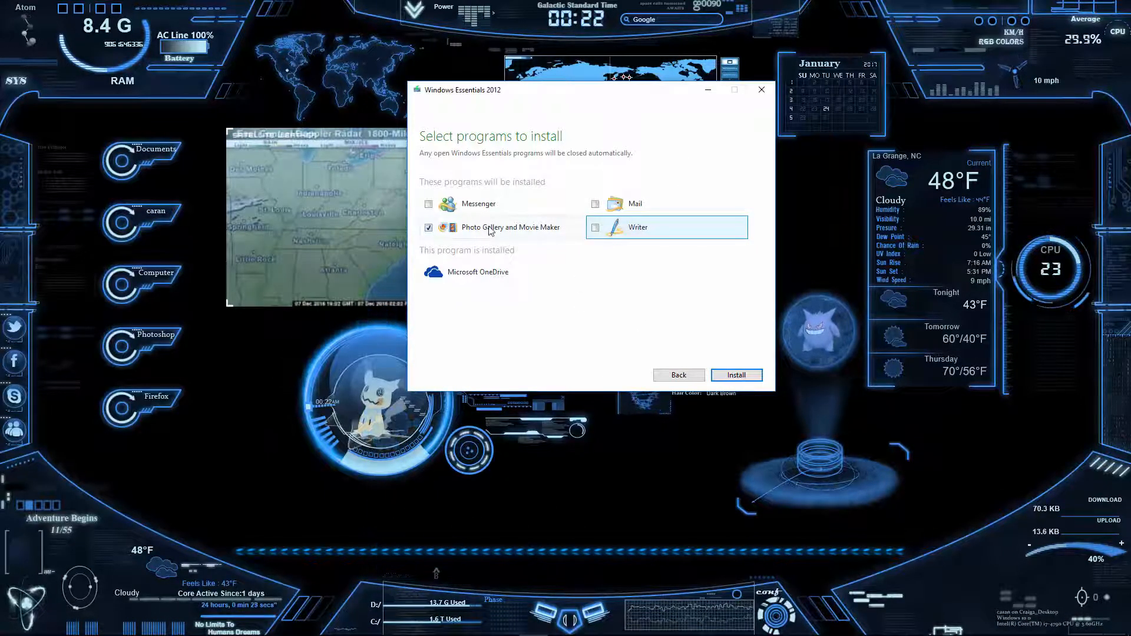
pyautogui.moveTo(540, 263)
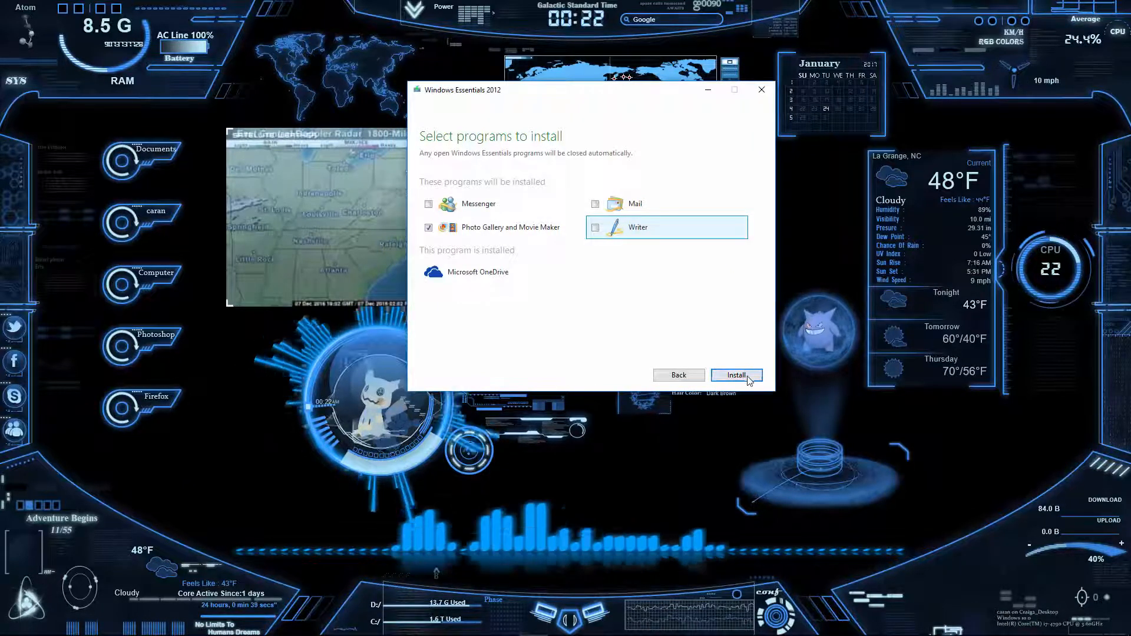
# Start the Photo Gallery and Movie Maker installation and show detailed progress.
pyautogui.click(737, 375)
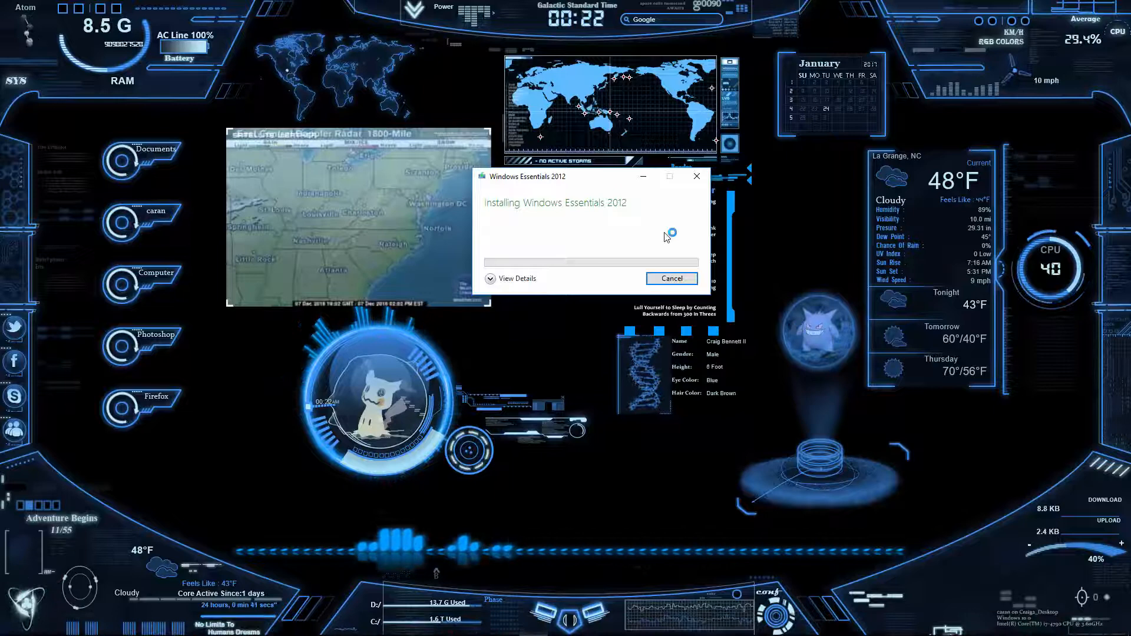
pyautogui.click(511, 278)
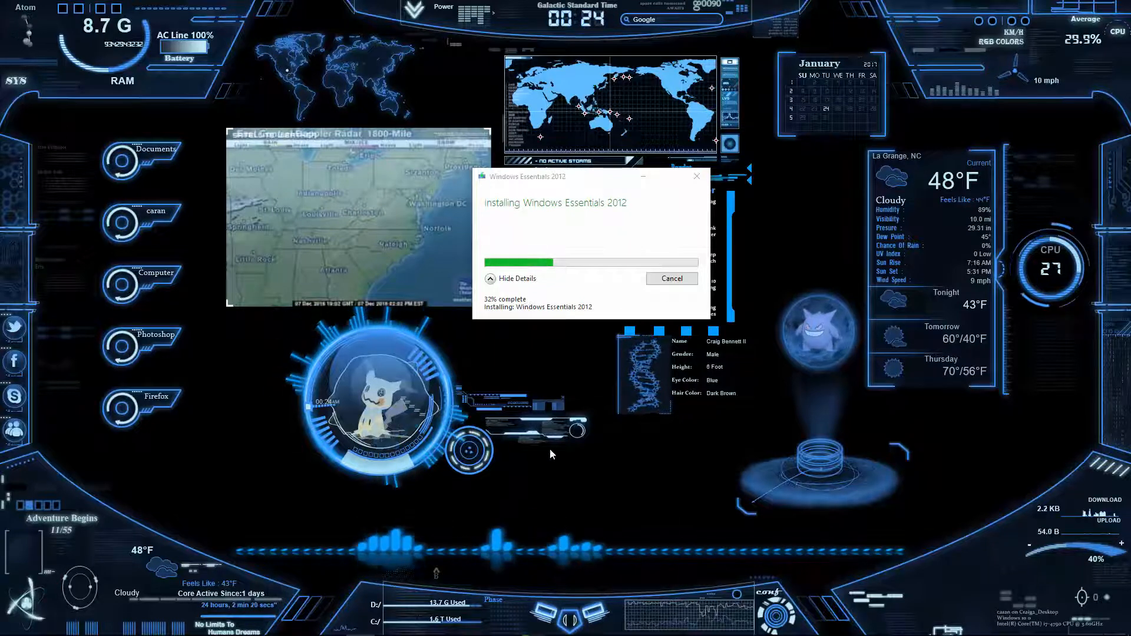
pyautogui.moveTo(142, 518)
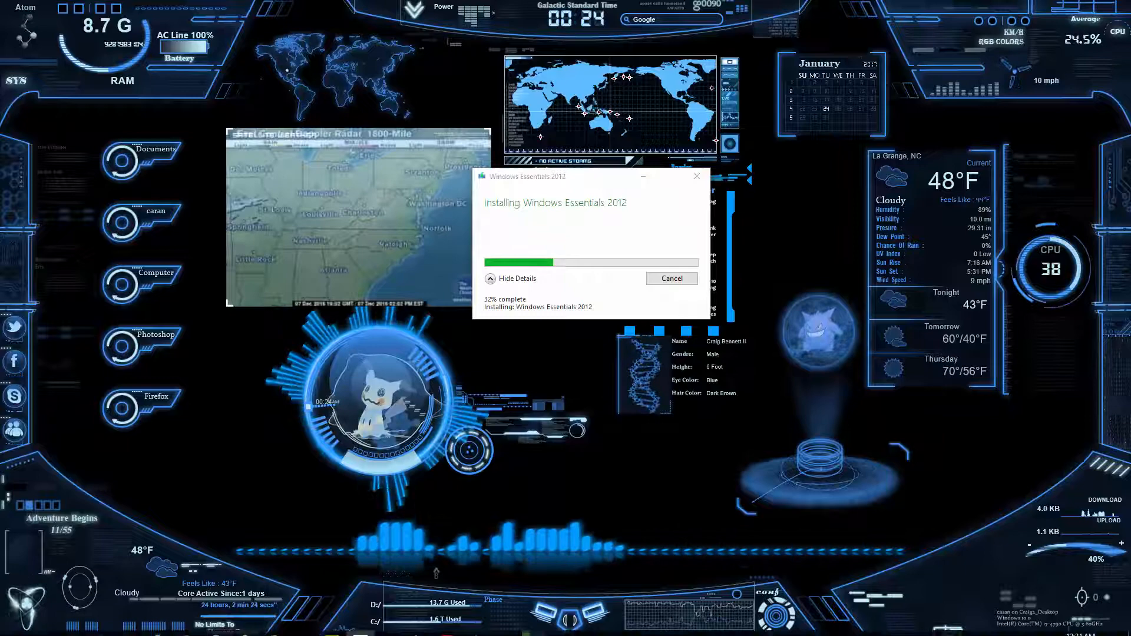
# Open Settings to the System display page showing two extended monitors.
pyautogui.click(13, 624)
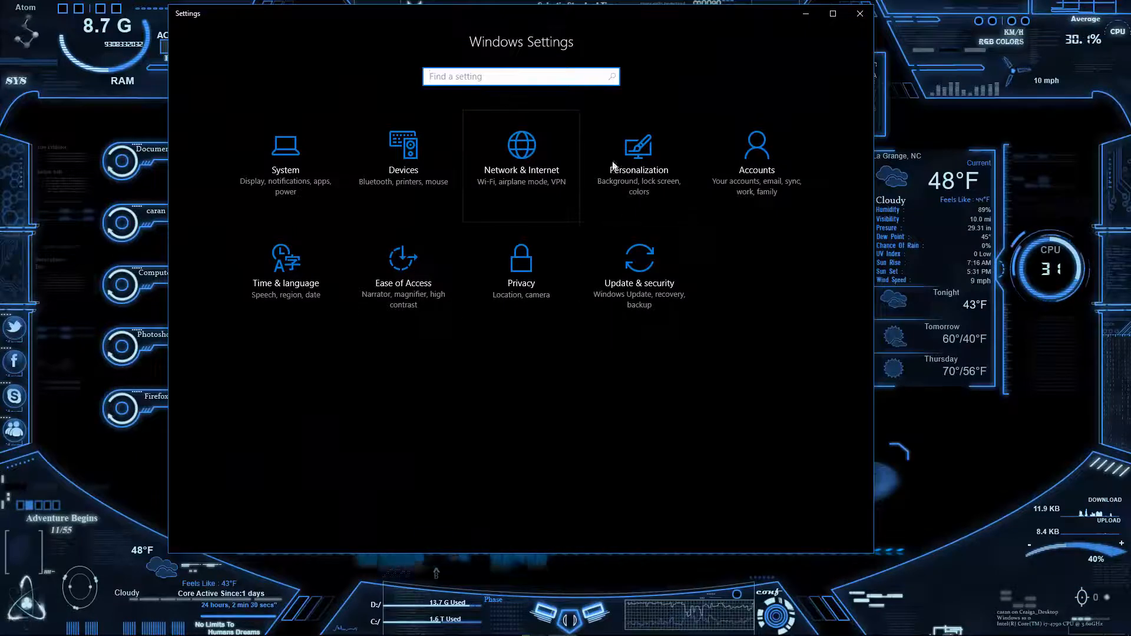
pyautogui.moveTo(457, 124)
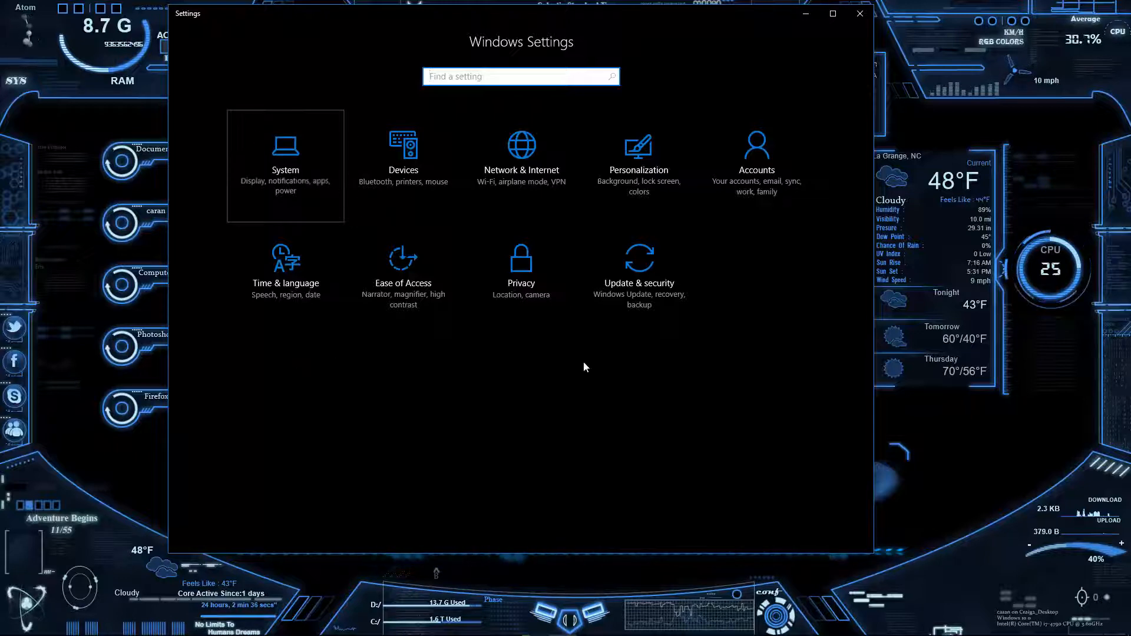
pyautogui.click(285, 148)
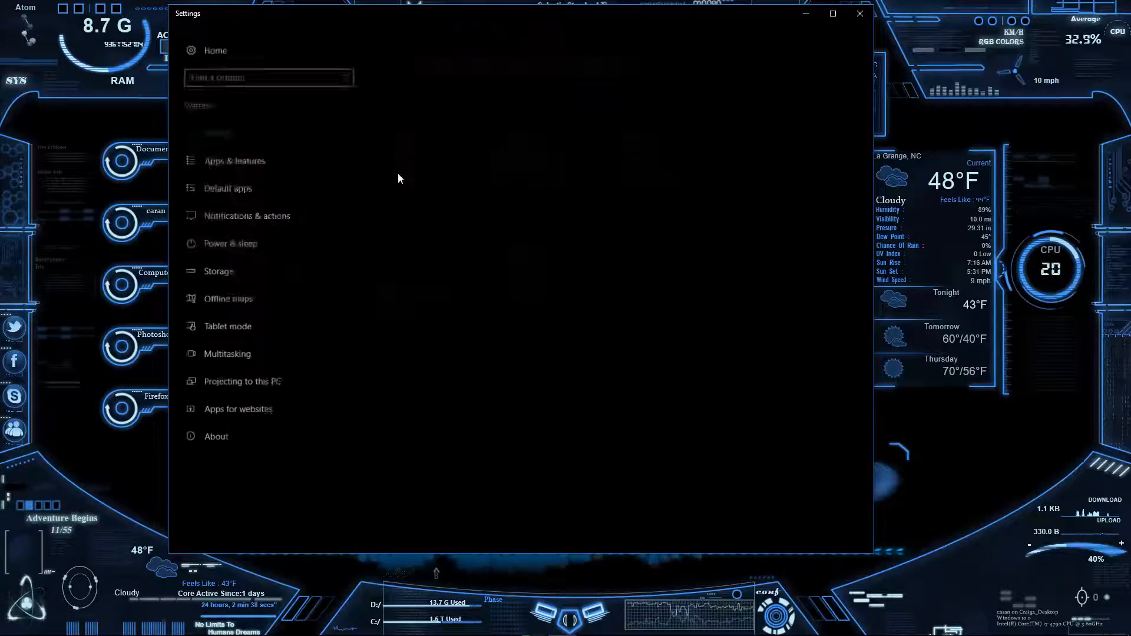
pyautogui.click(209, 130)
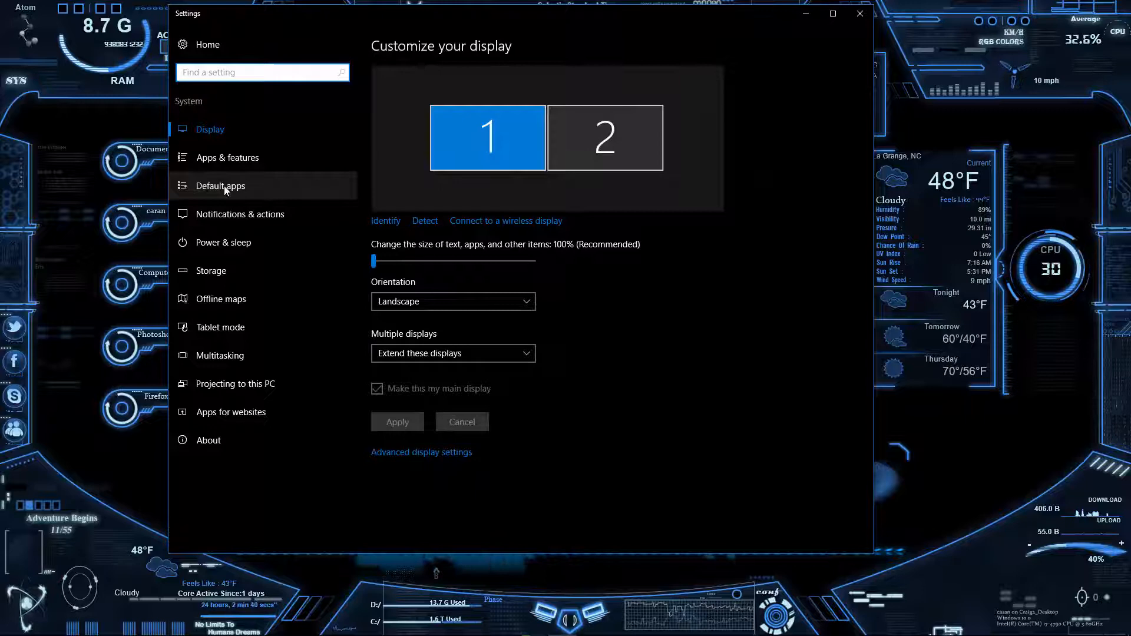
# On Default apps, review photo viewer choices (Photos, Paint, Store), keeping Photos.
pyautogui.click(220, 187)
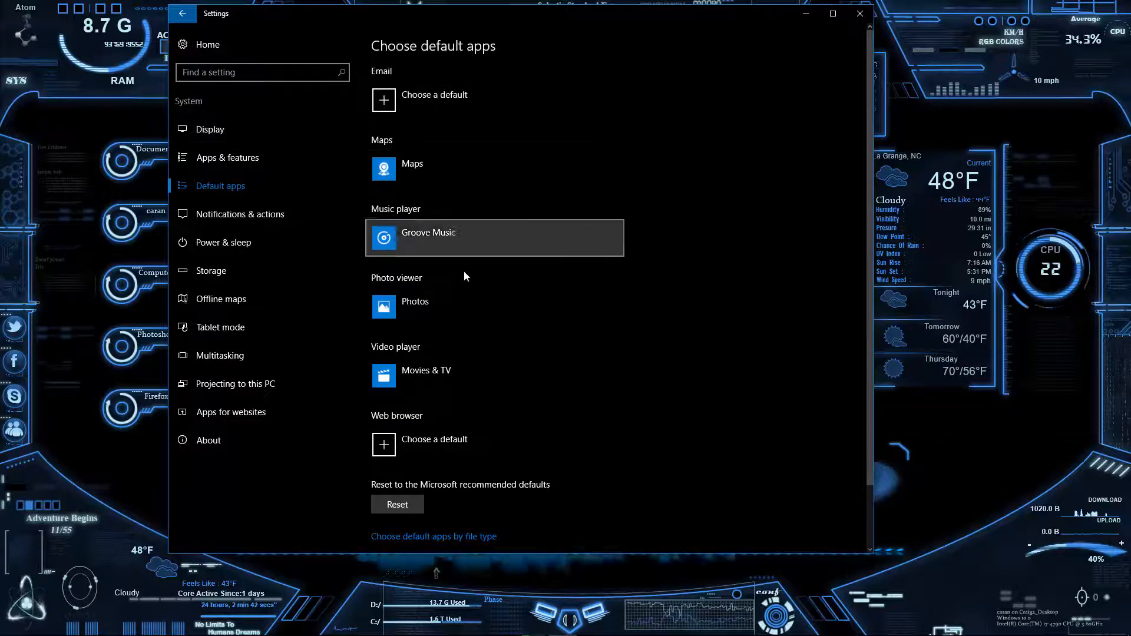
pyautogui.moveTo(409, 343)
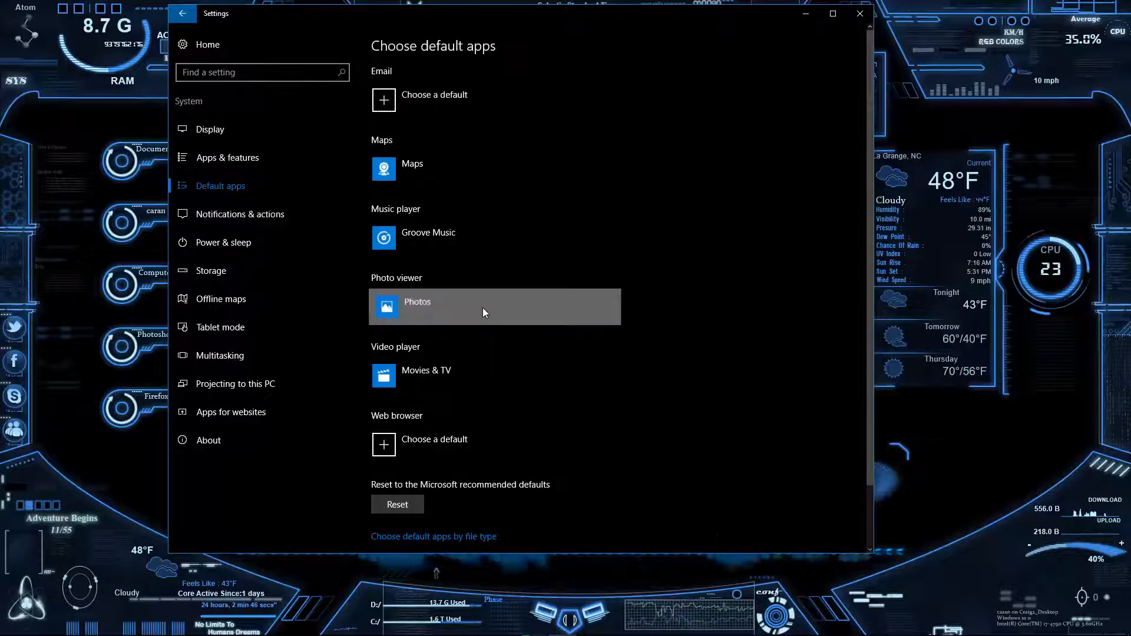
pyautogui.click(495, 306)
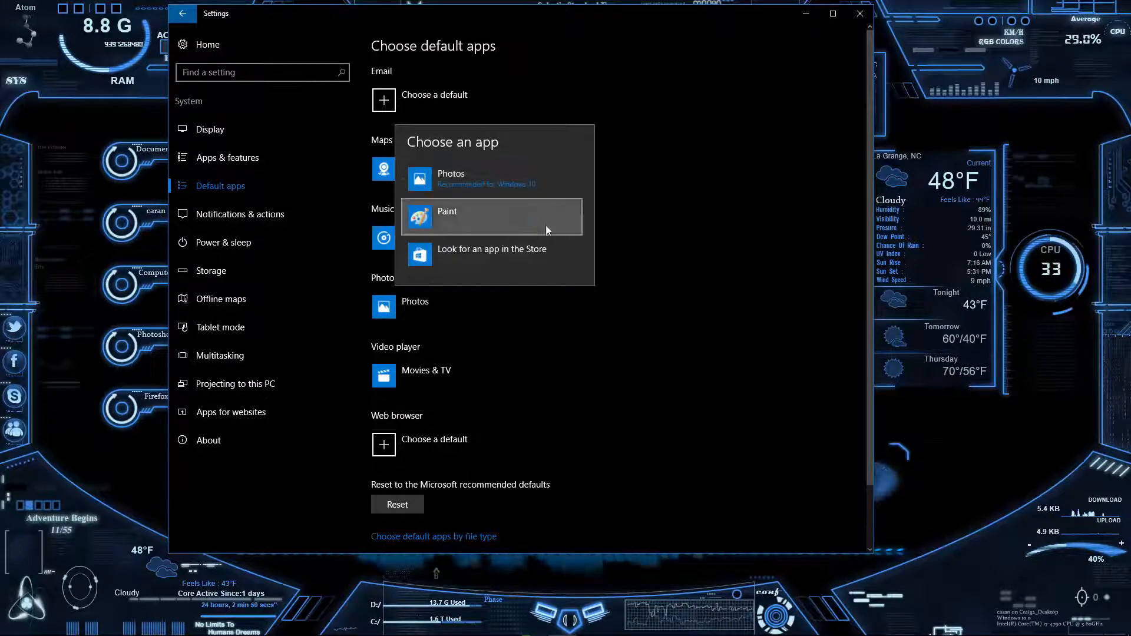
pyautogui.moveTo(686, 604)
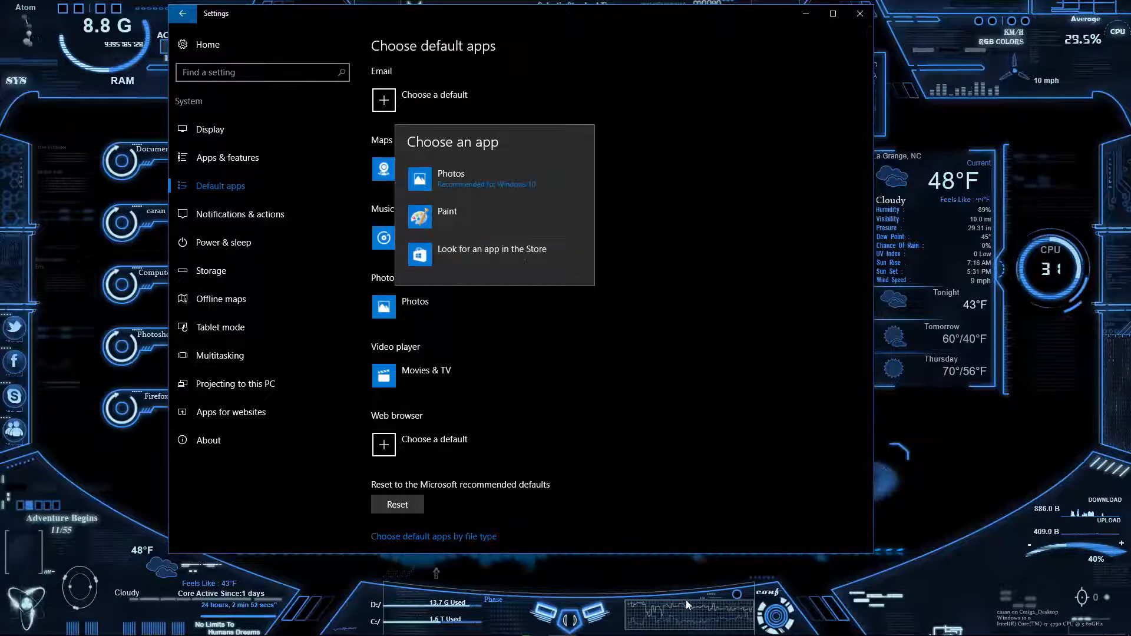
pyautogui.click(491, 248)
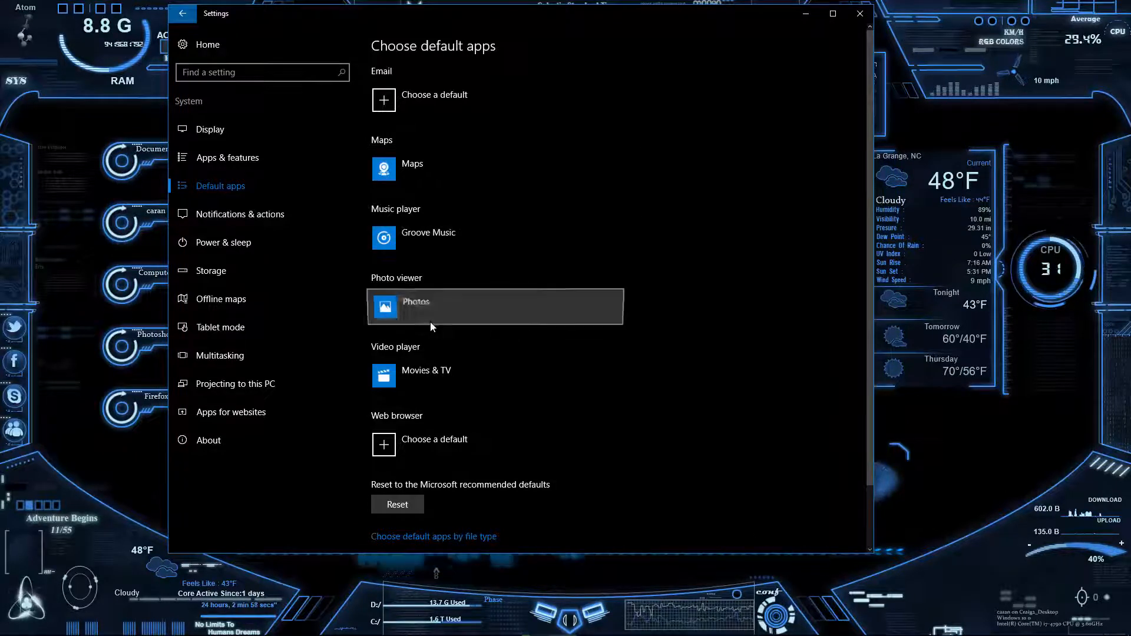
pyautogui.click(495, 307)
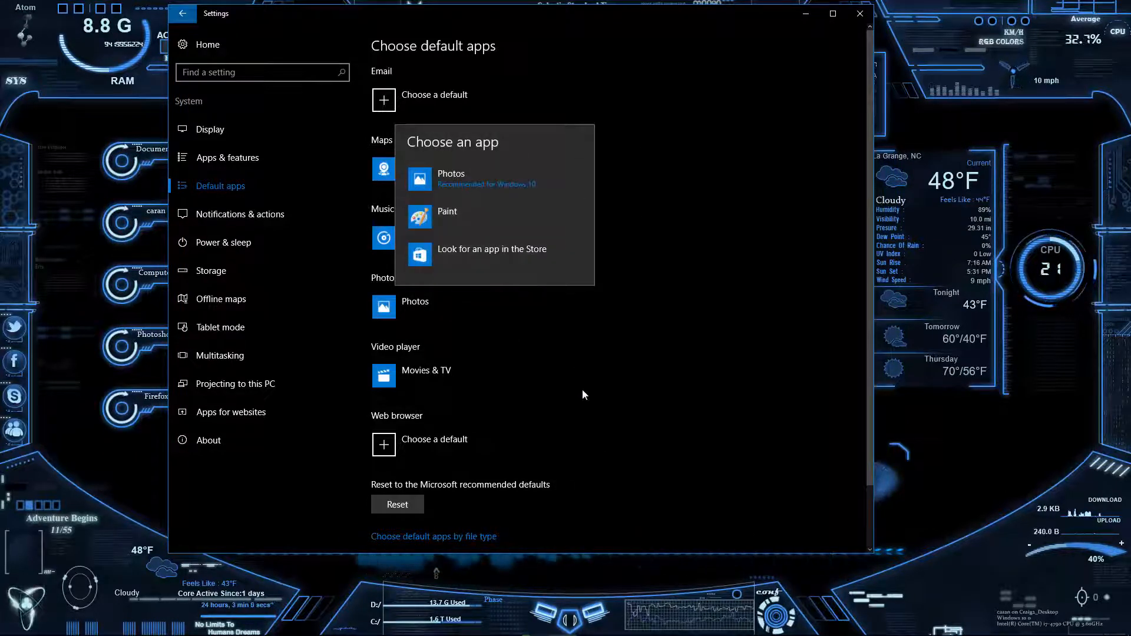
pyautogui.moveTo(526, 361)
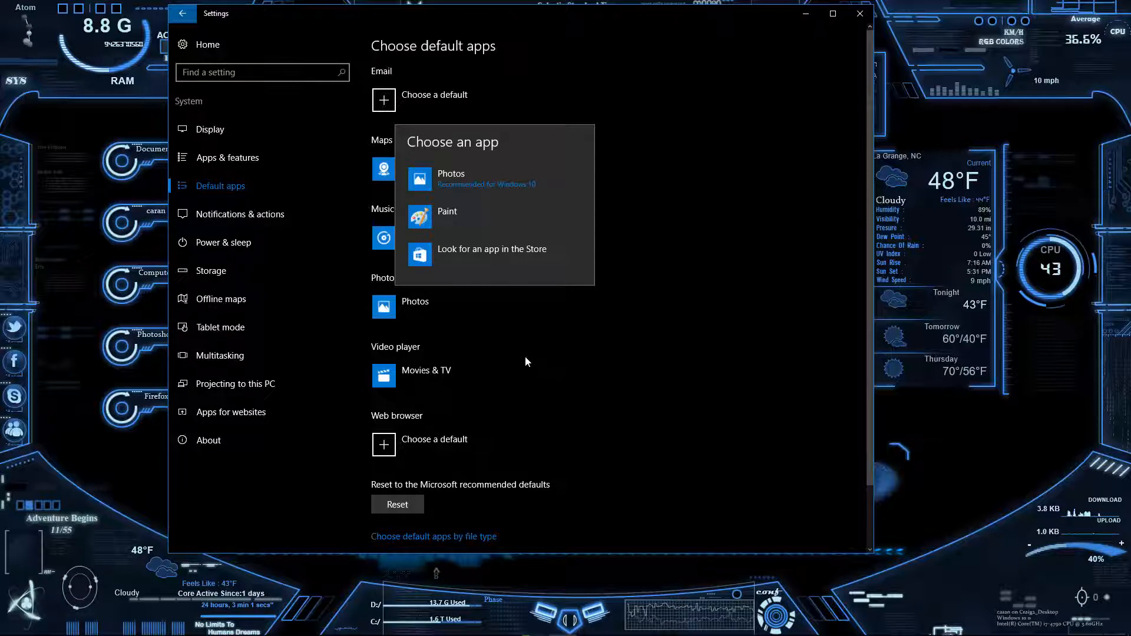
pyautogui.moveTo(505, 328)
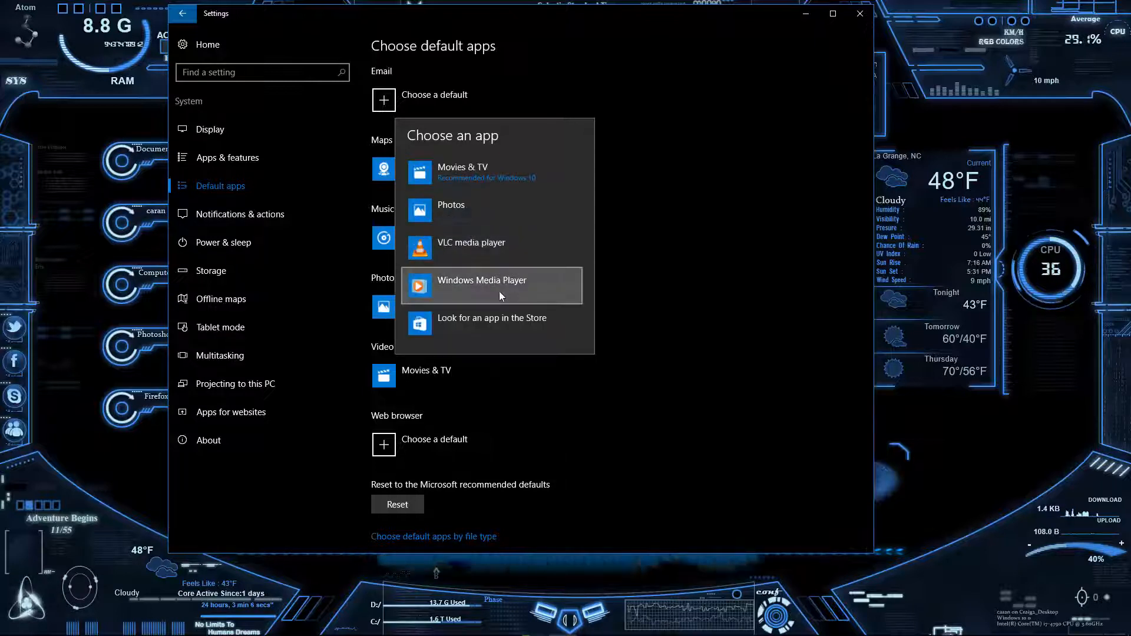
pyautogui.moveTo(501, 285)
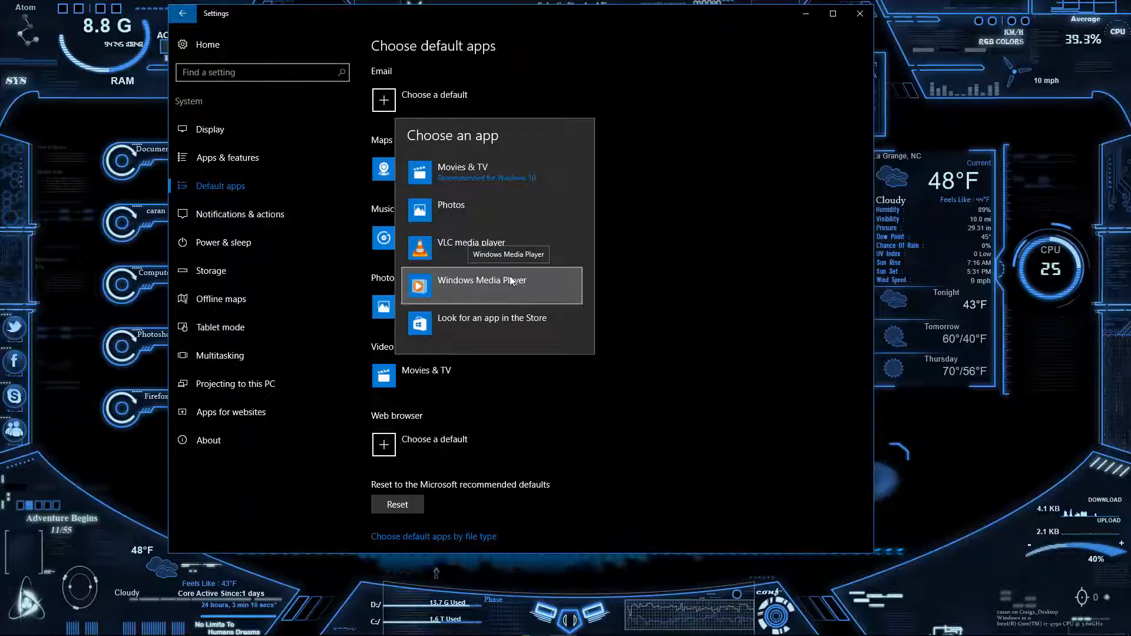
pyautogui.moveTo(655, 326)
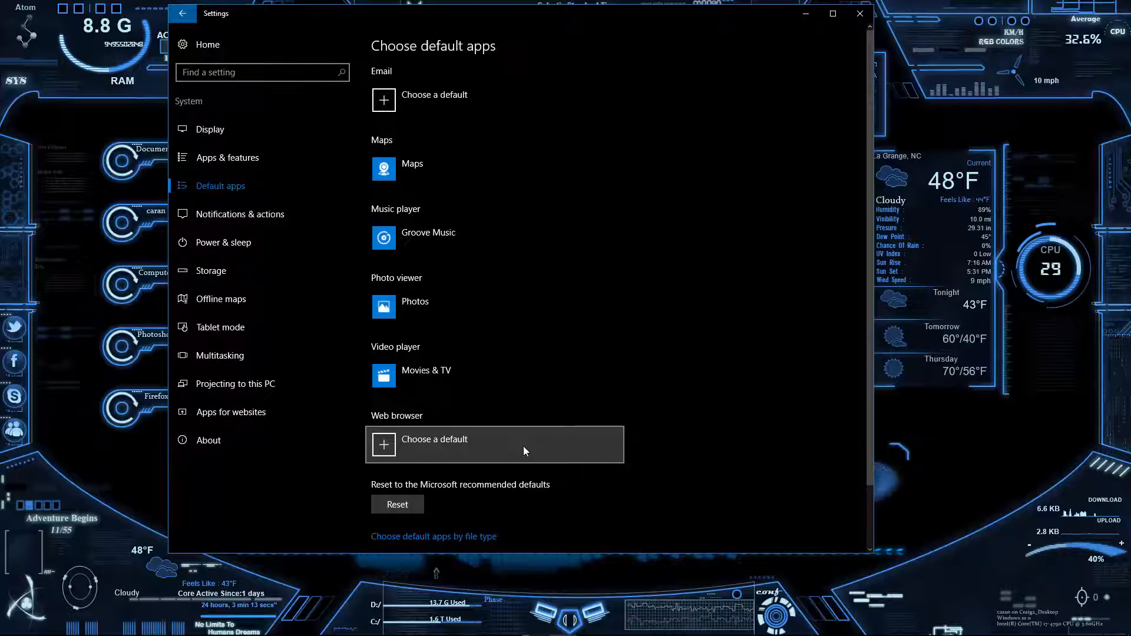
pyautogui.moveTo(567, 352)
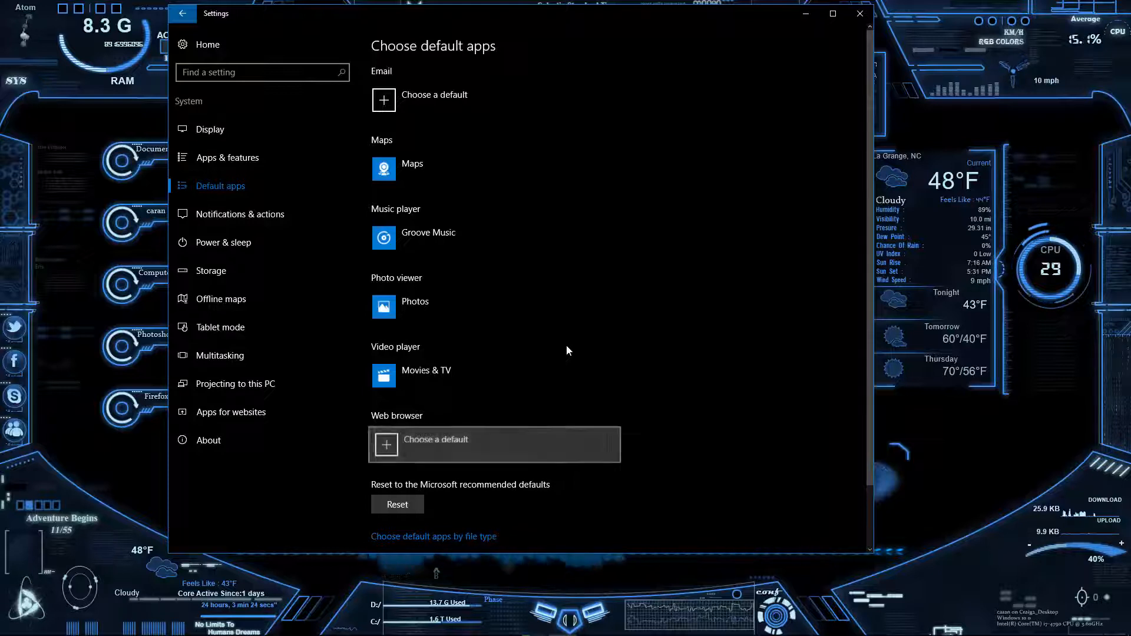
# Set Google Chrome as the default web browser and close Settings.
pyautogui.click(494, 444)
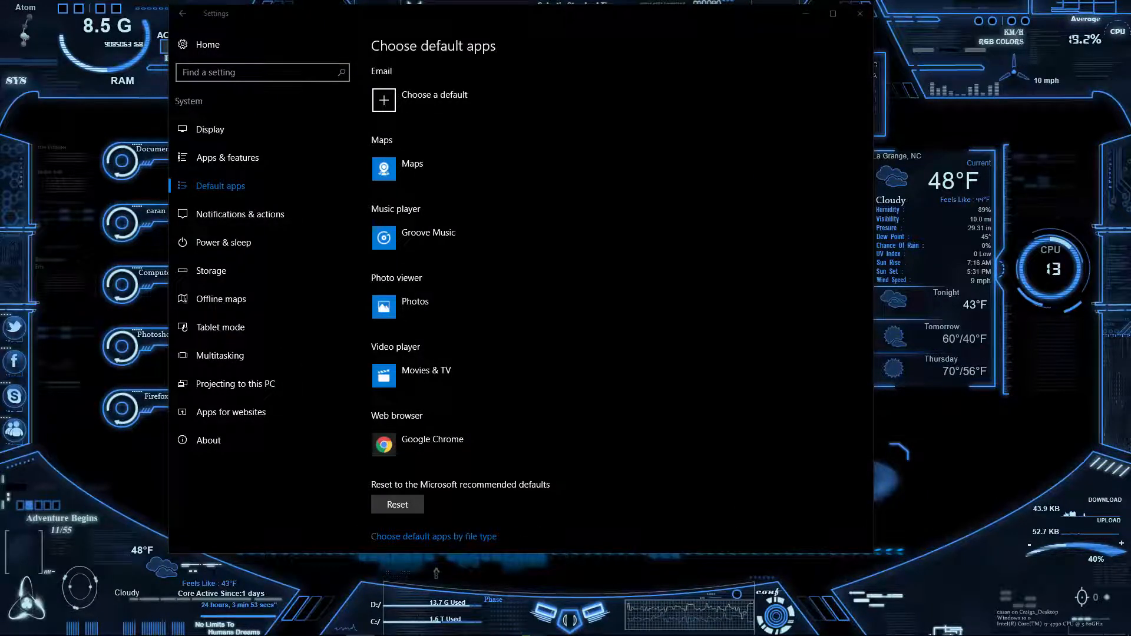
pyautogui.moveTo(494, 444)
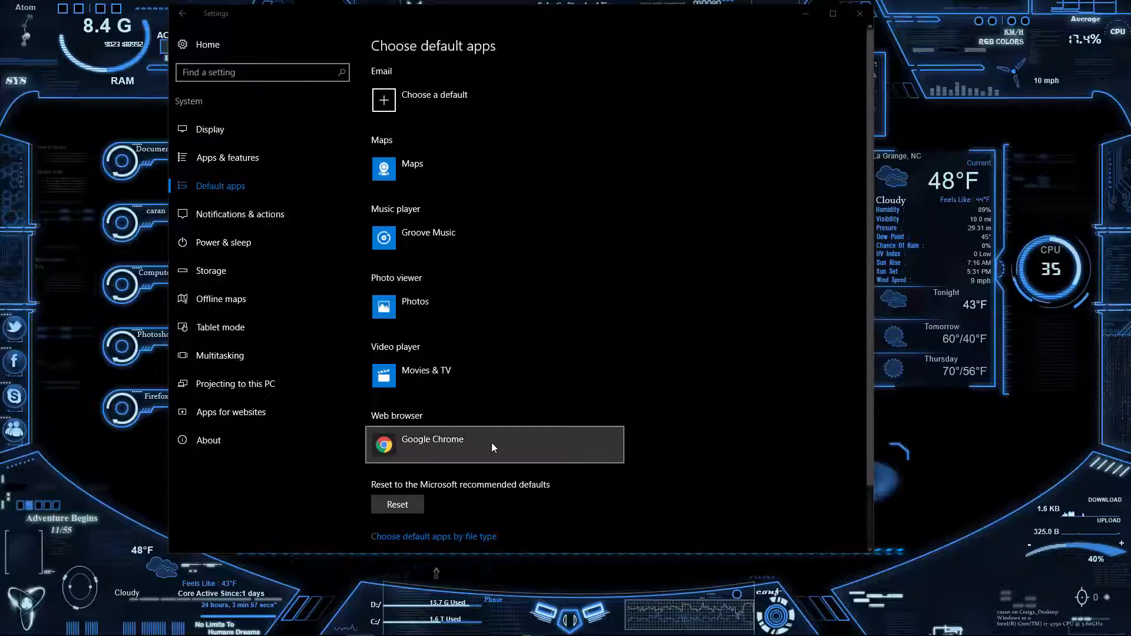
pyautogui.click(495, 445)
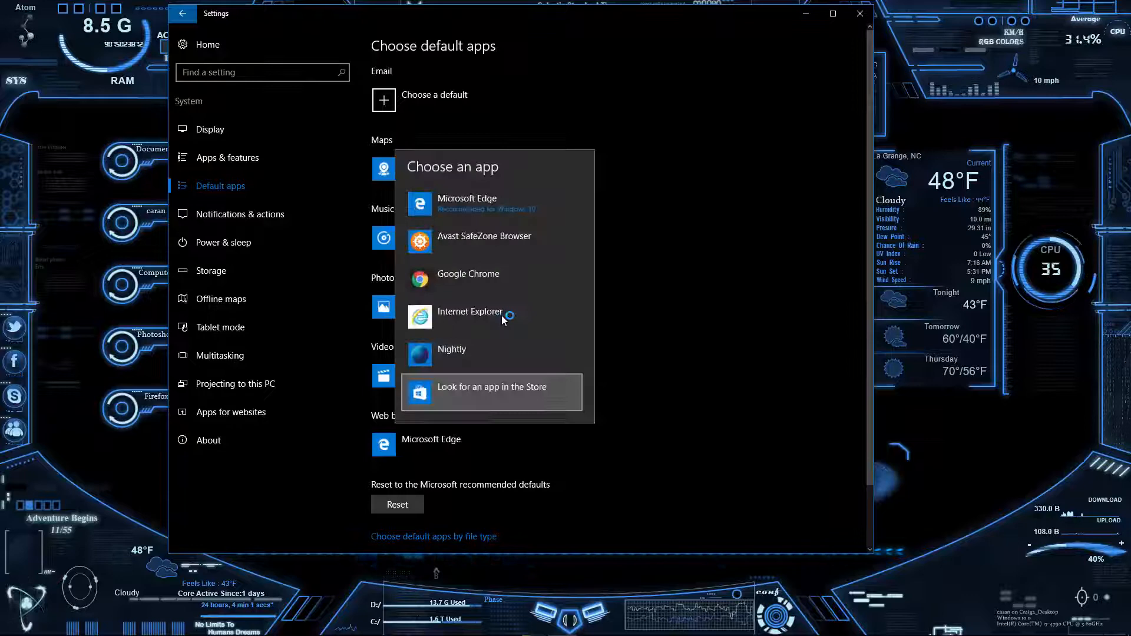
pyautogui.click(467, 274)
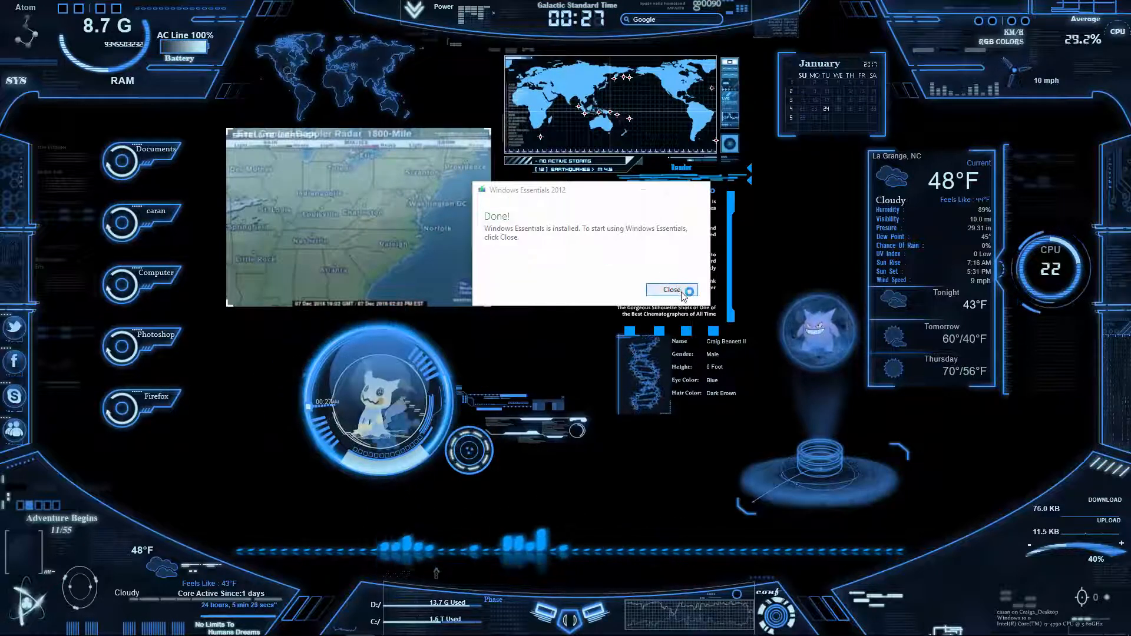
# Close the installer's Done message and search Start for 'mov' to find Movie Maker.
pyautogui.click(671, 290)
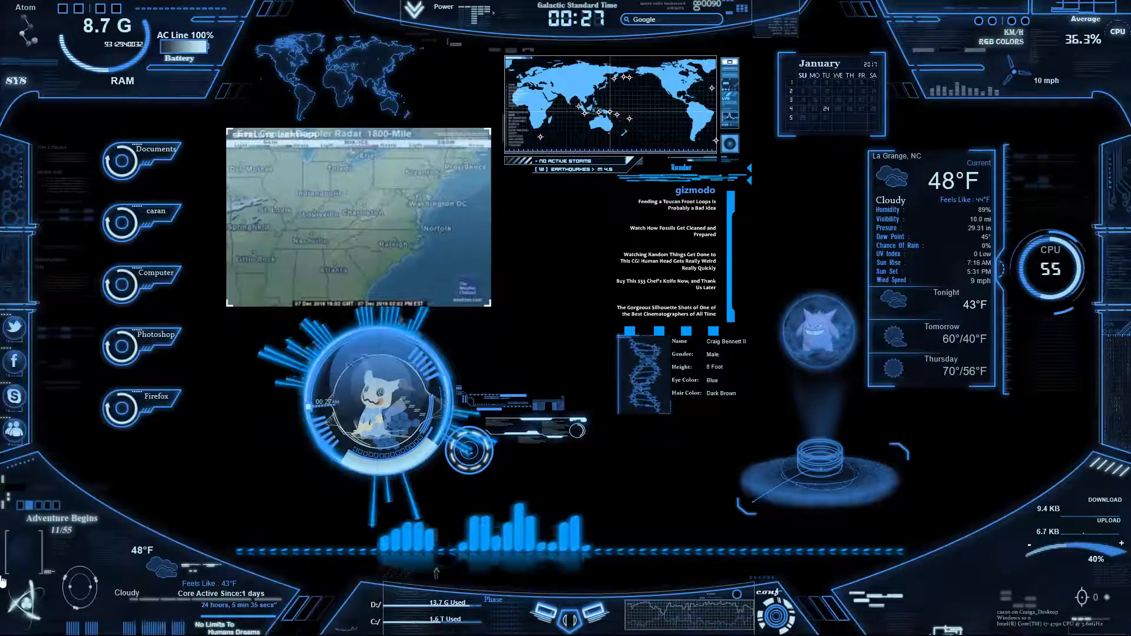
pyautogui.click(12, 624)
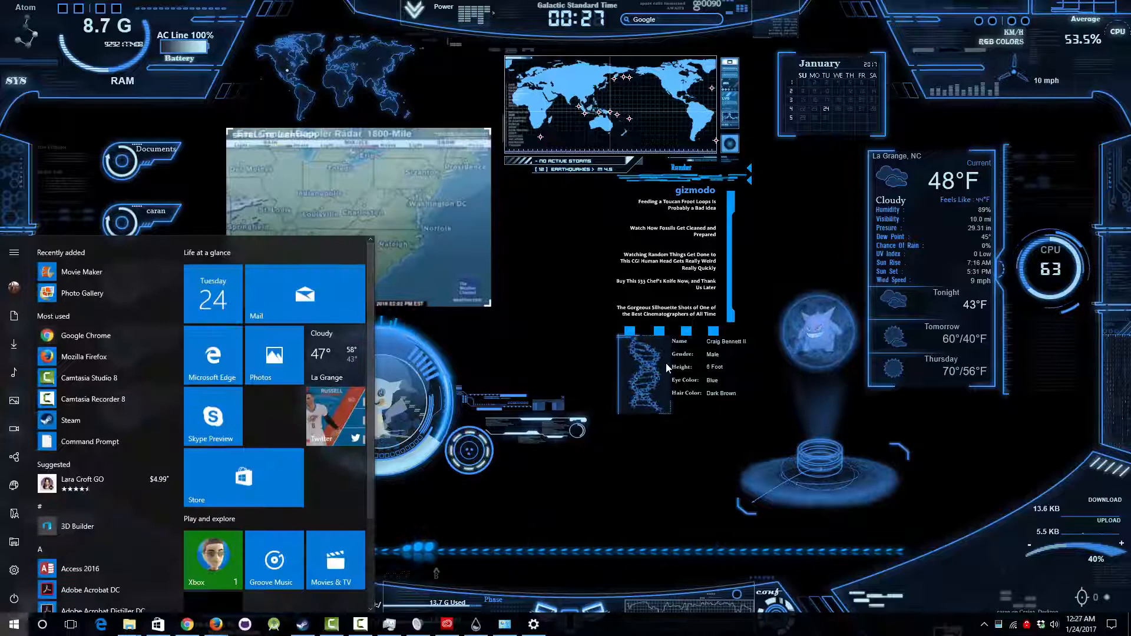
pyautogui.write('mo')
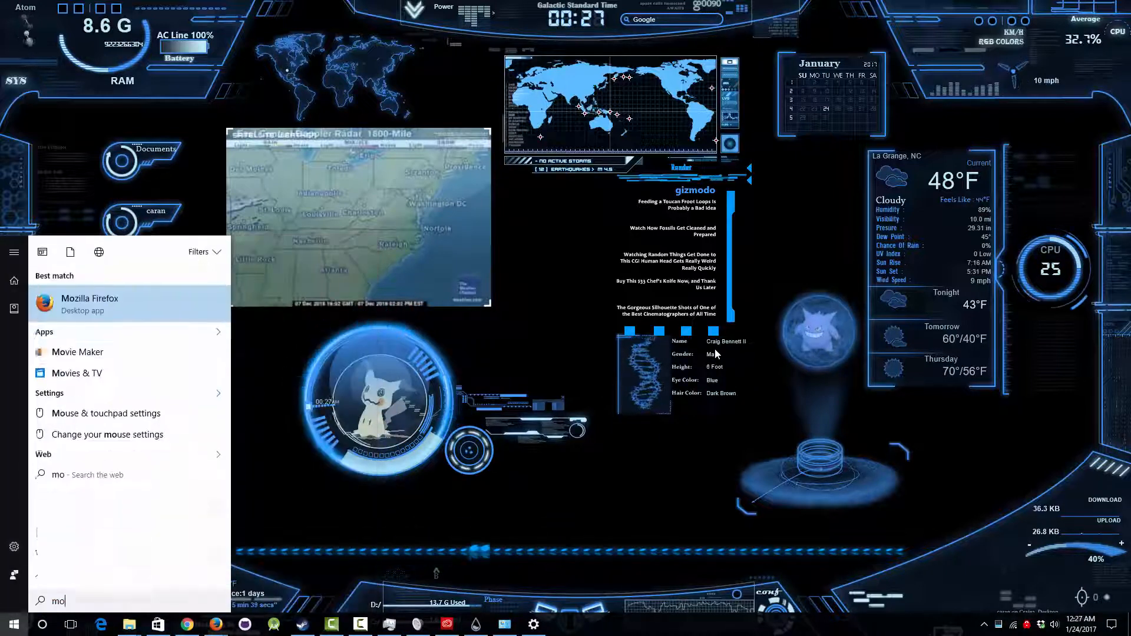
pyautogui.write('v')
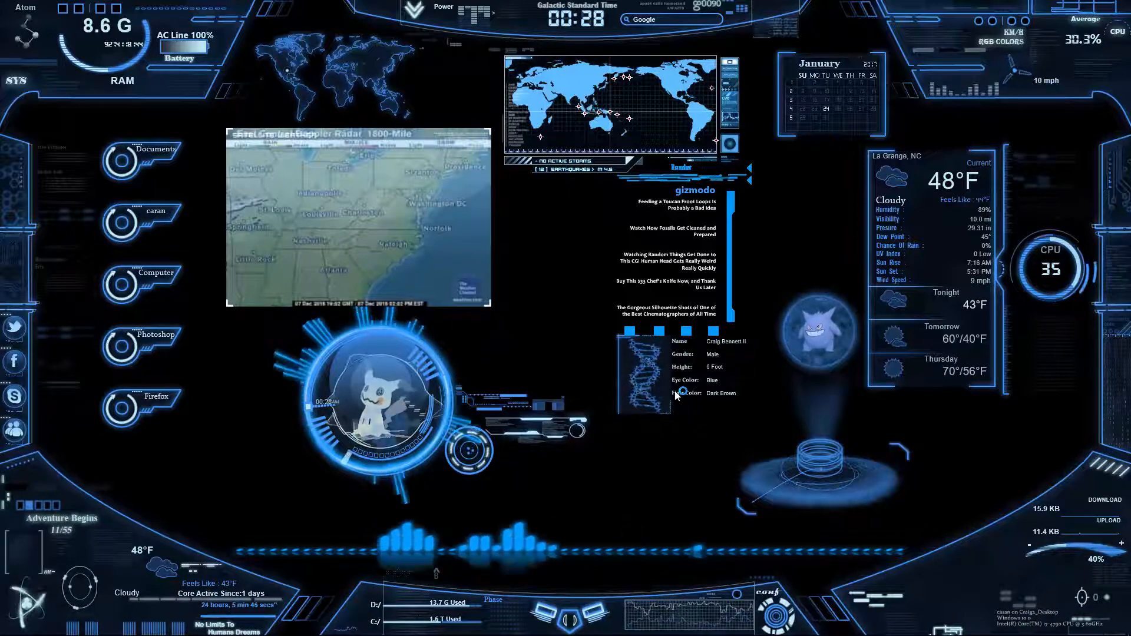
pyautogui.moveTo(562, 624)
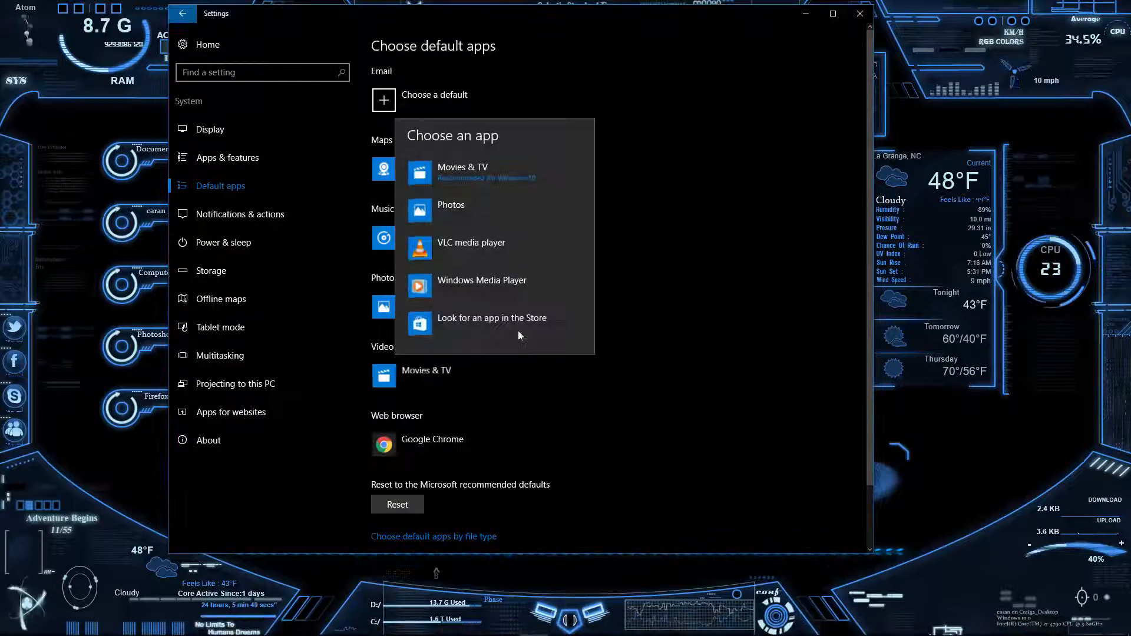
# Dismiss the video player list and accept the Windows Essentials 2012 services agreement.
pyautogui.click(450, 209)
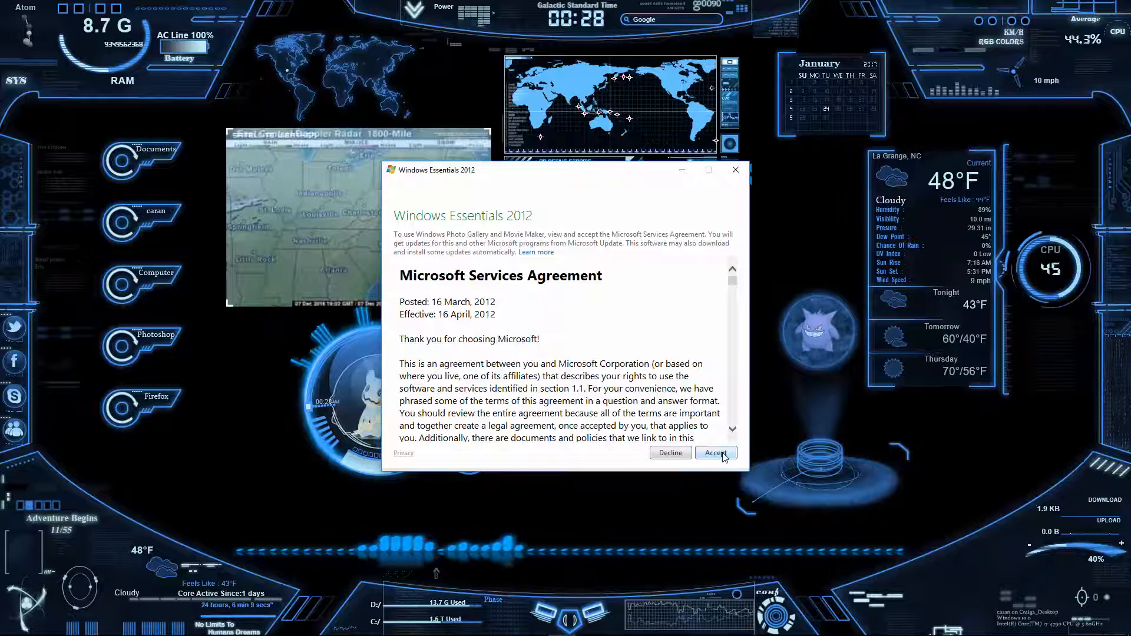
pyautogui.click(714, 453)
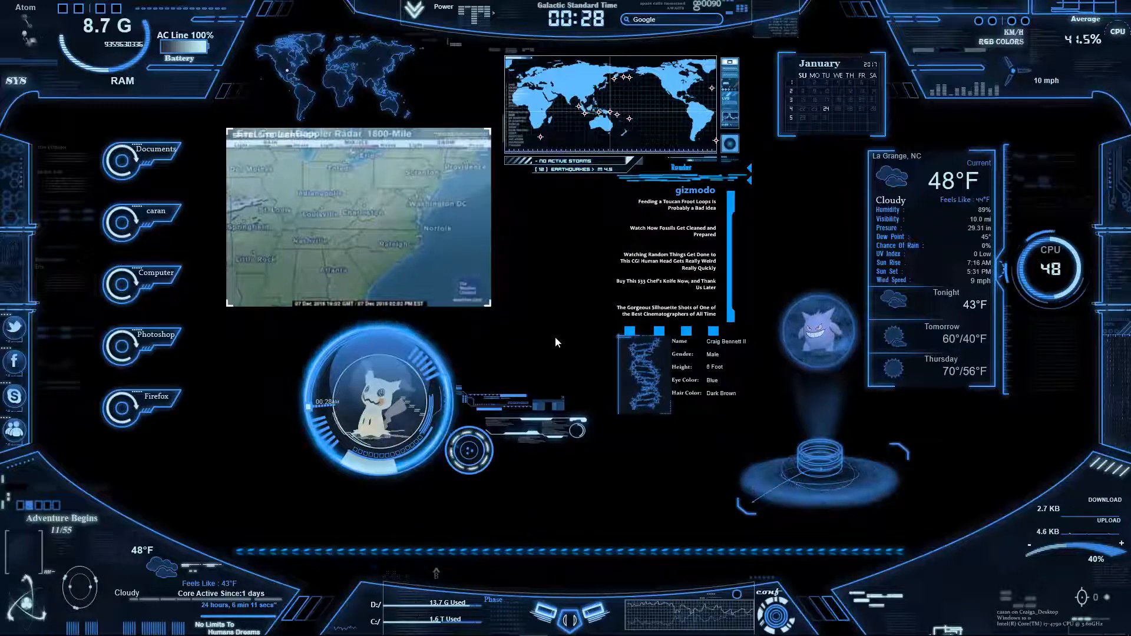